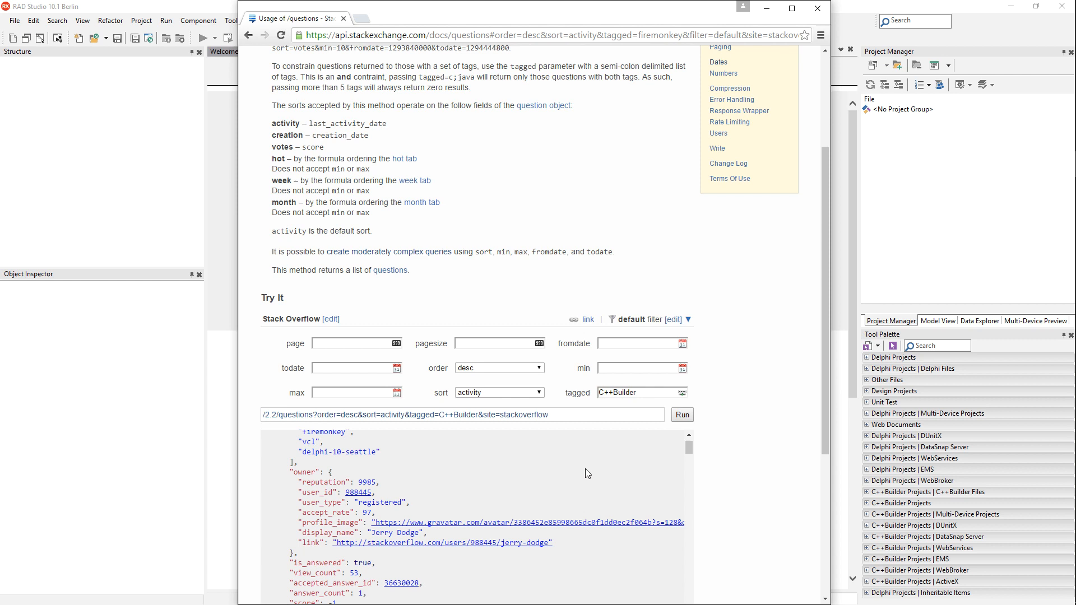
mouse_move(507, 415)
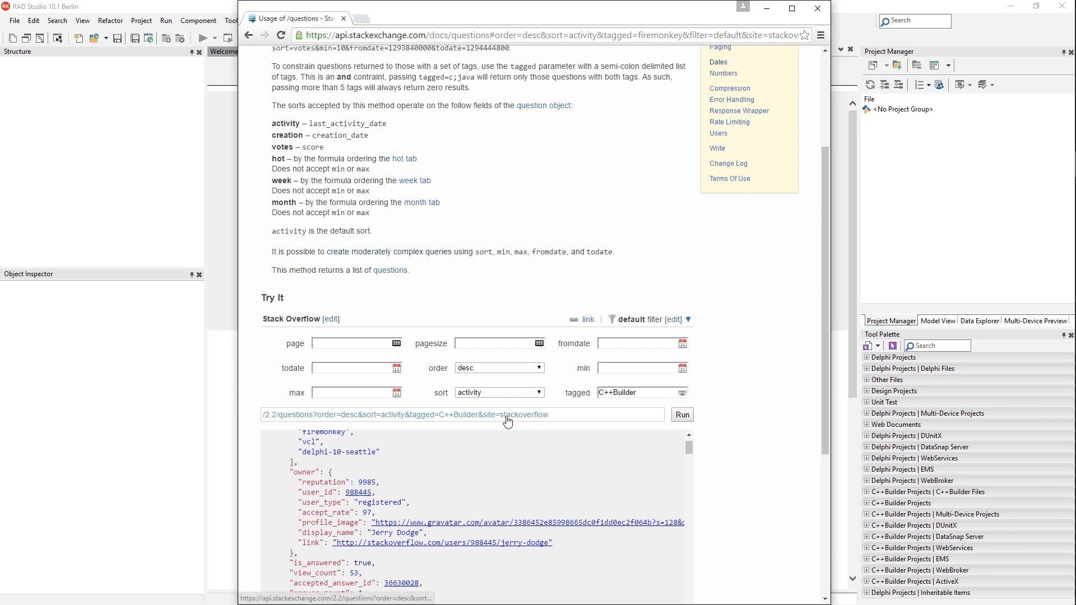
Step: Copy the Stack Exchange API request URL for C++Builder questions from the Try It link
right_click(507, 414)
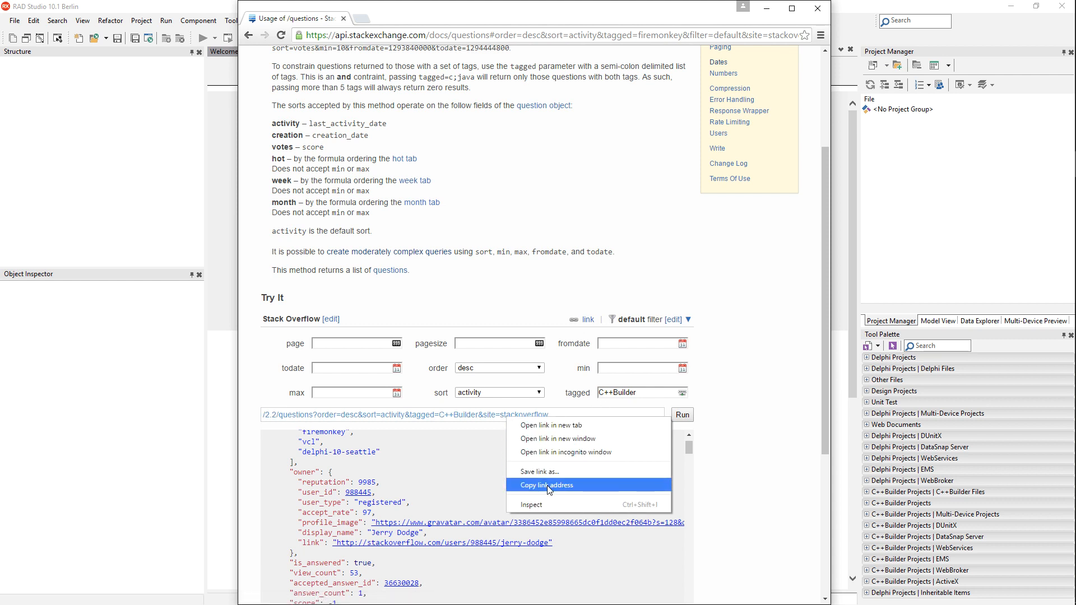
left_click(546, 485)
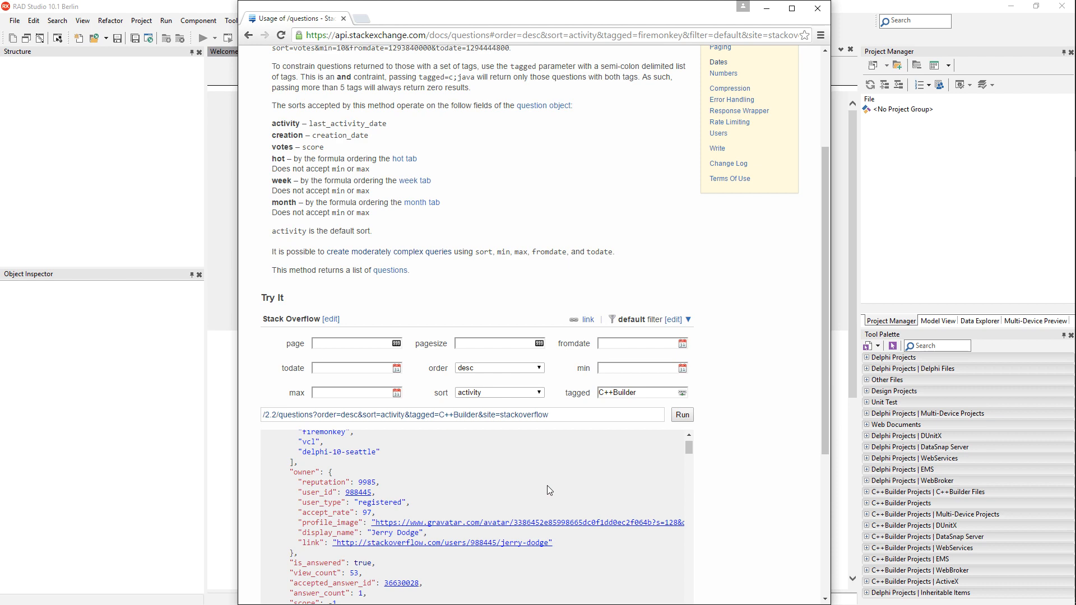
mouse_move(555, 489)
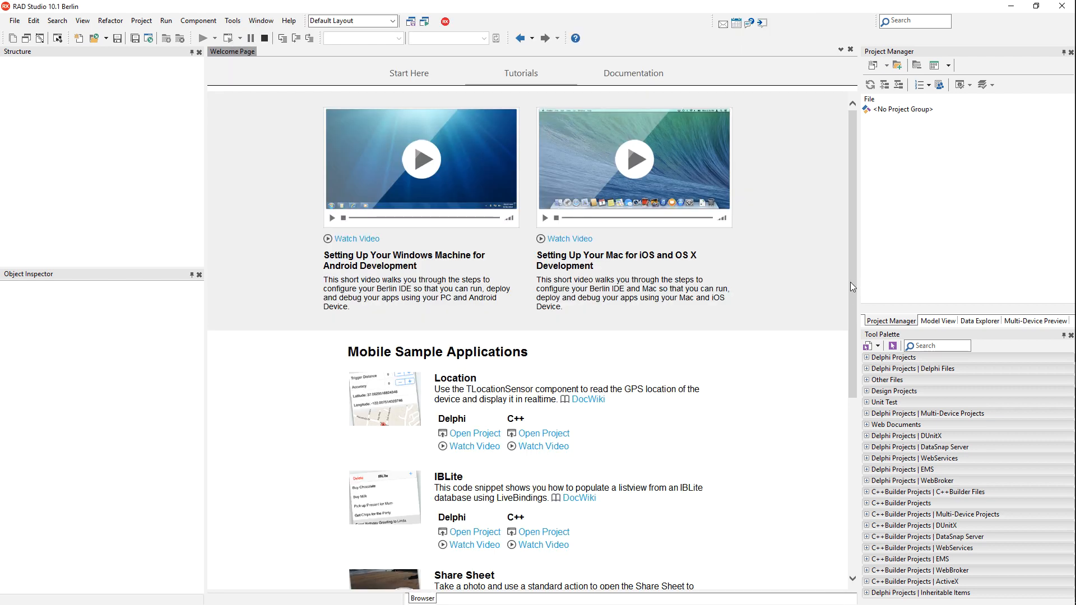
Step: Launch the REST Debugger from Tools and paste the Stack Exchange questions URL as the request address
left_click(232, 20)
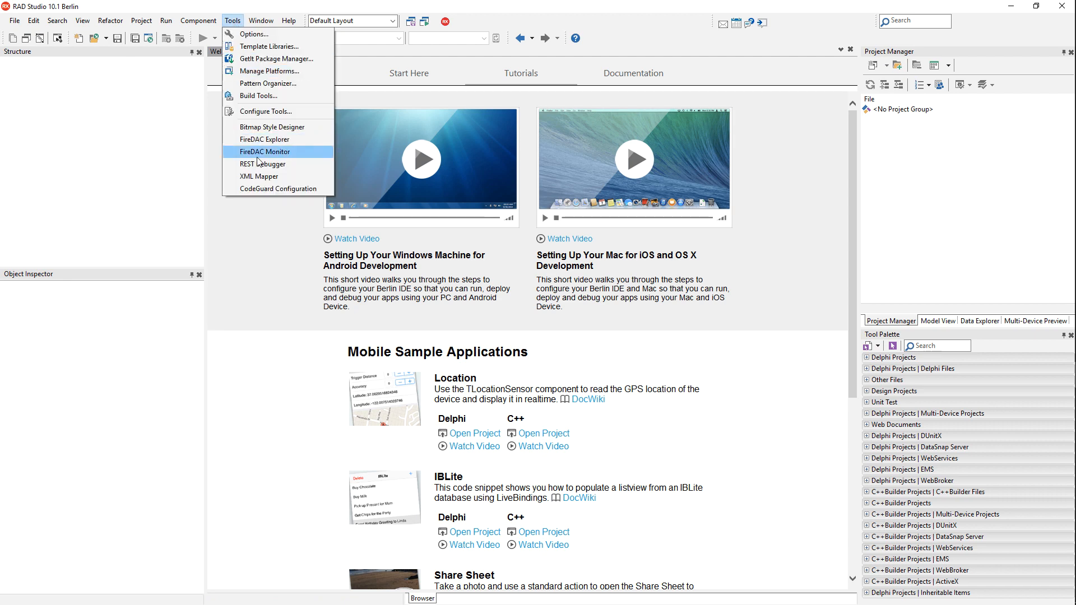
left_click(263, 164)
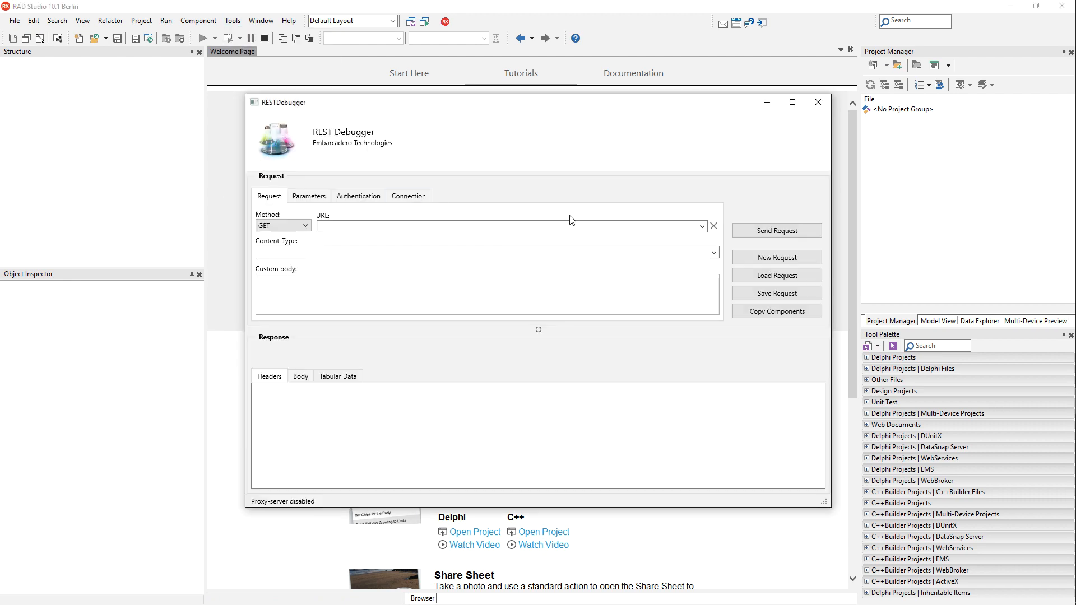
left_click(511, 225)
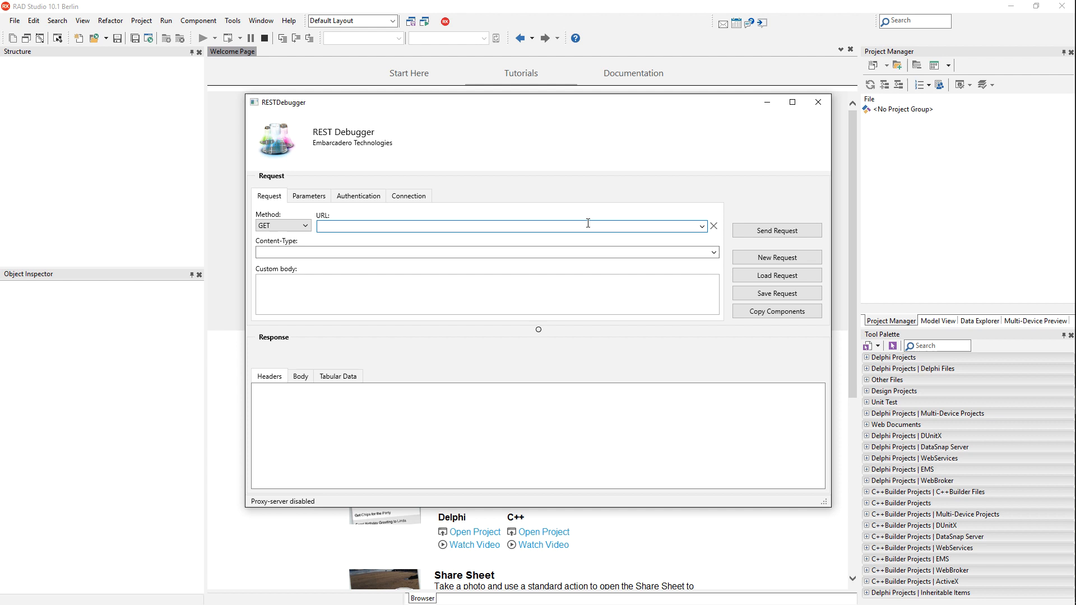
type("https://api.stackexchange.com/2.2/questions?order=desc&sort=activity&tagged=C%2B%2BBuilder&site=stackoverflow")
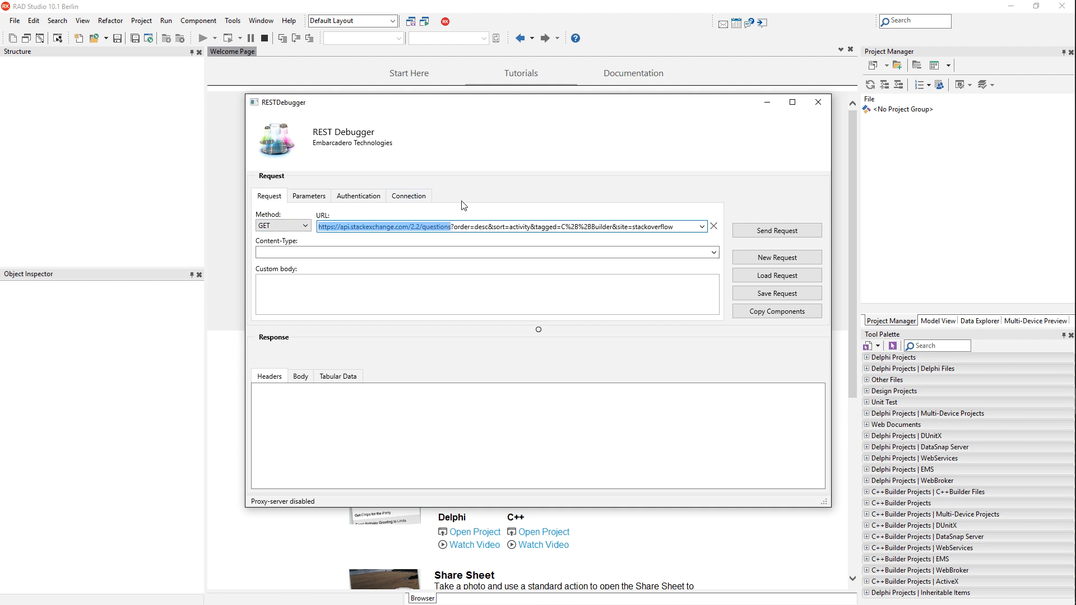
Step: Add request parameters sort=activity, order=desc, site=stackoverflow and tagged=C%2B%2BBuilder
left_click(465, 226)
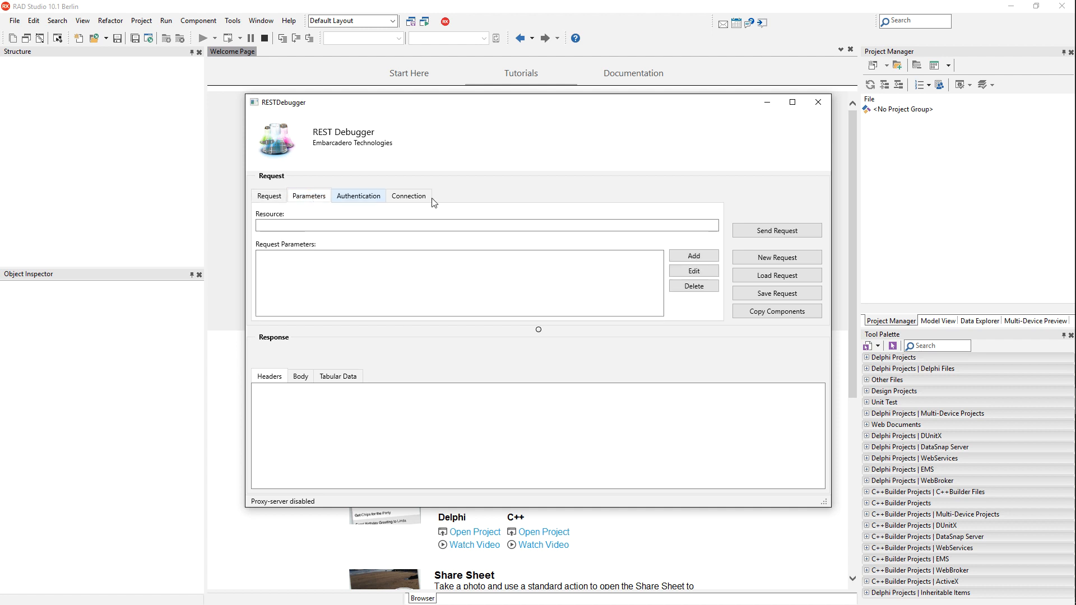
left_click(693, 256)
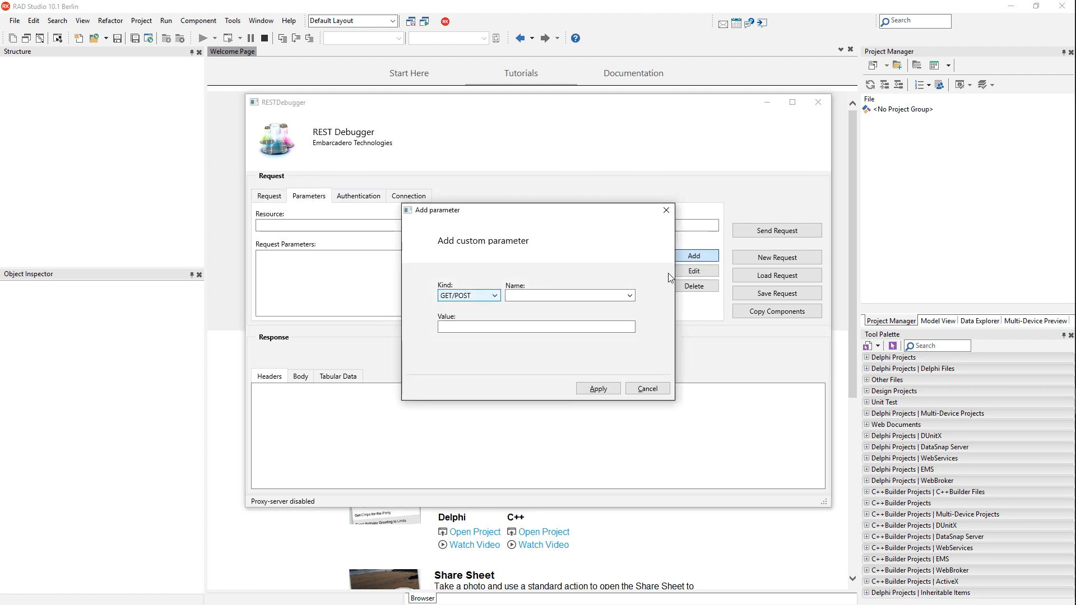
type("sort")
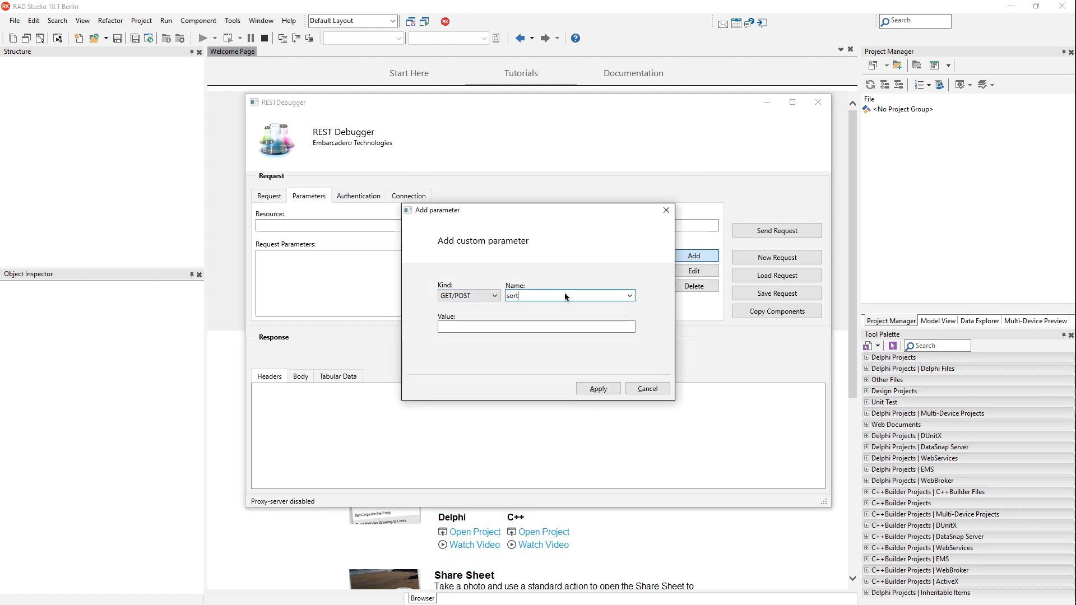
left_click(695, 255)
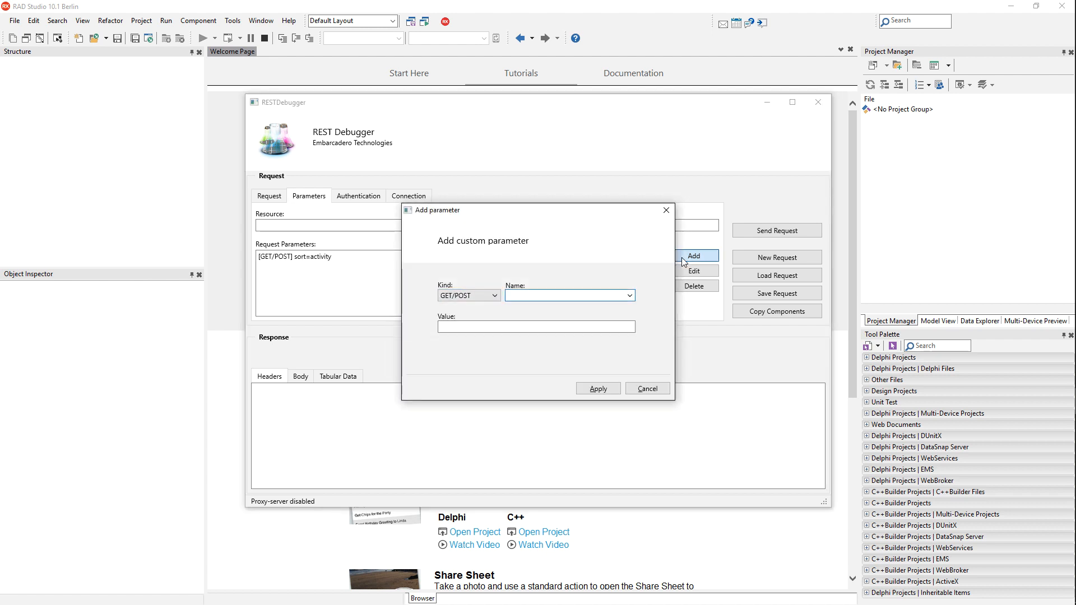
left_click(596, 389)
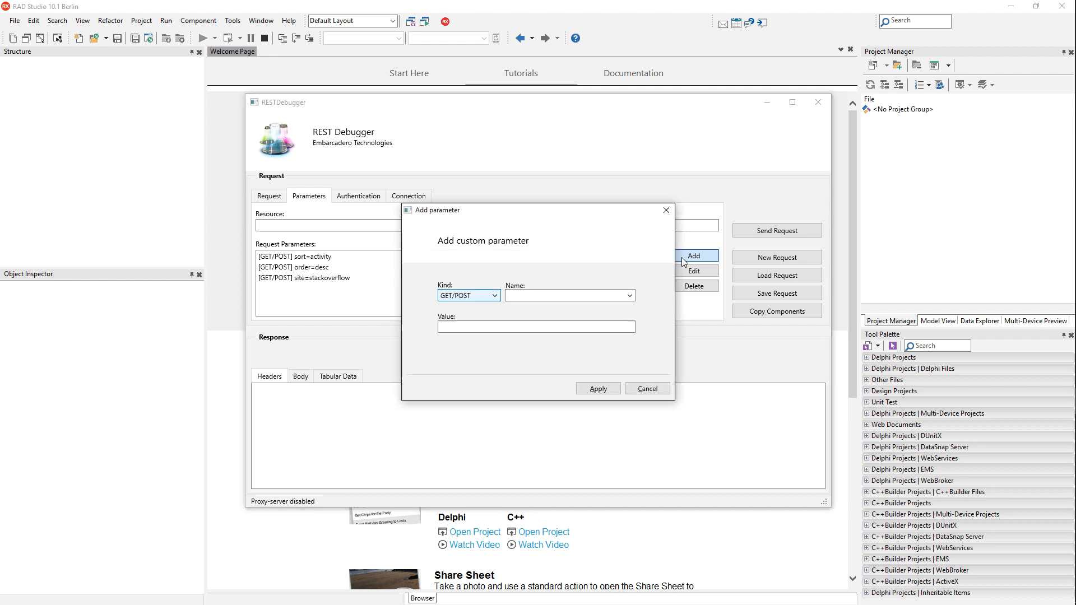
type("C%2B%2")
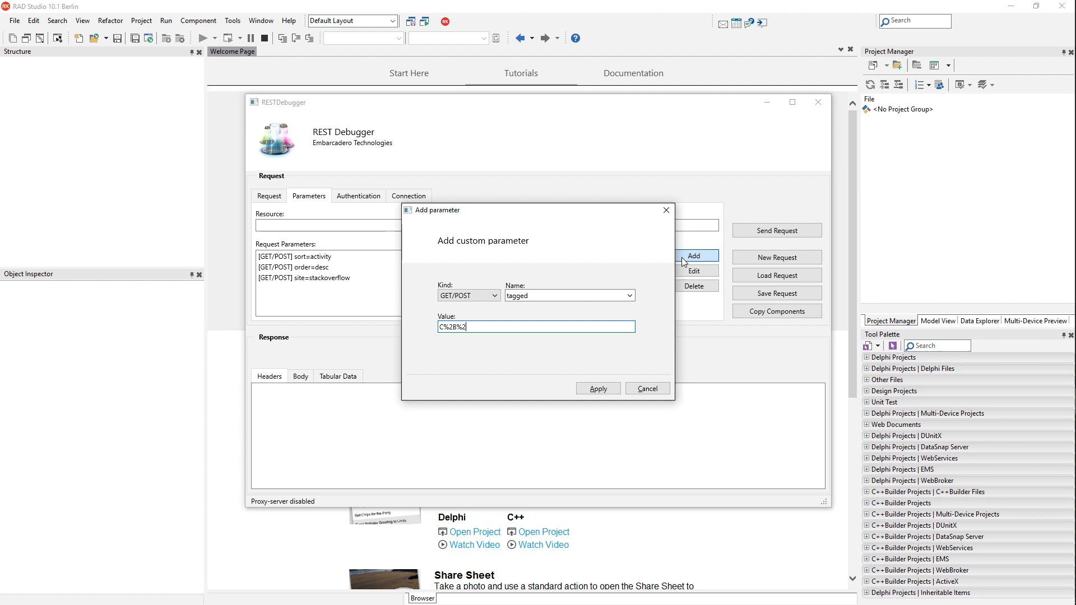
type("Builder")
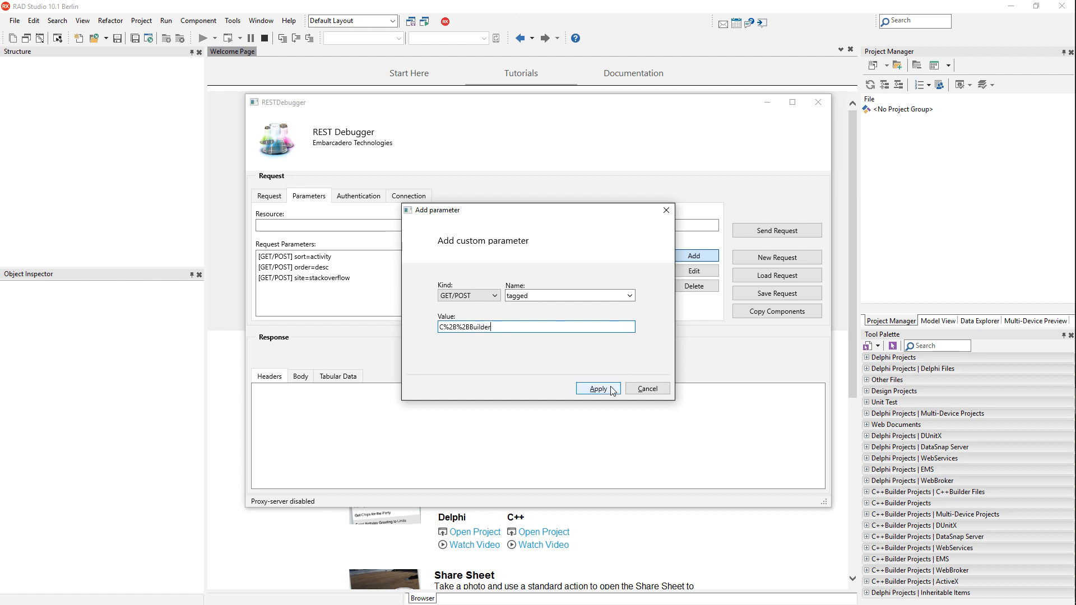
left_click(596, 389)
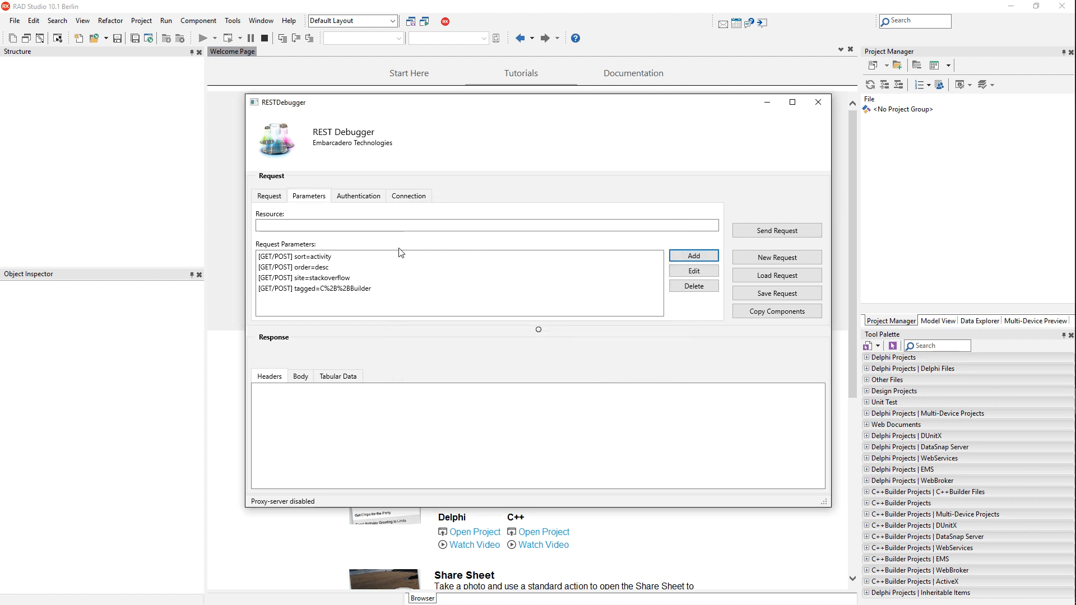
Step: Send the request and review the 200 OK JSON body and tabular data
left_click(775, 229)
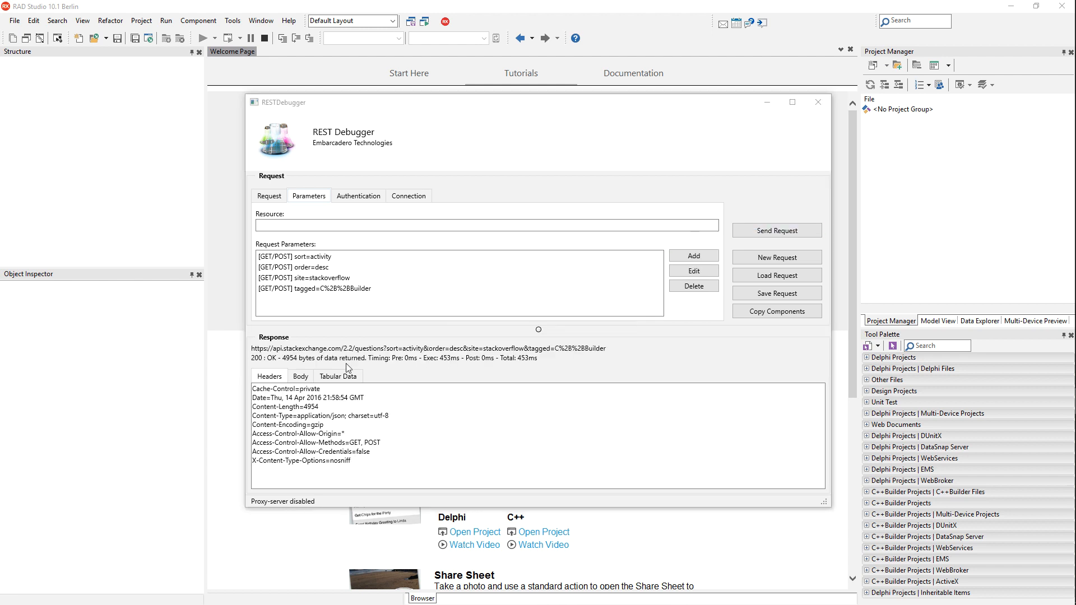
left_click(300, 377)
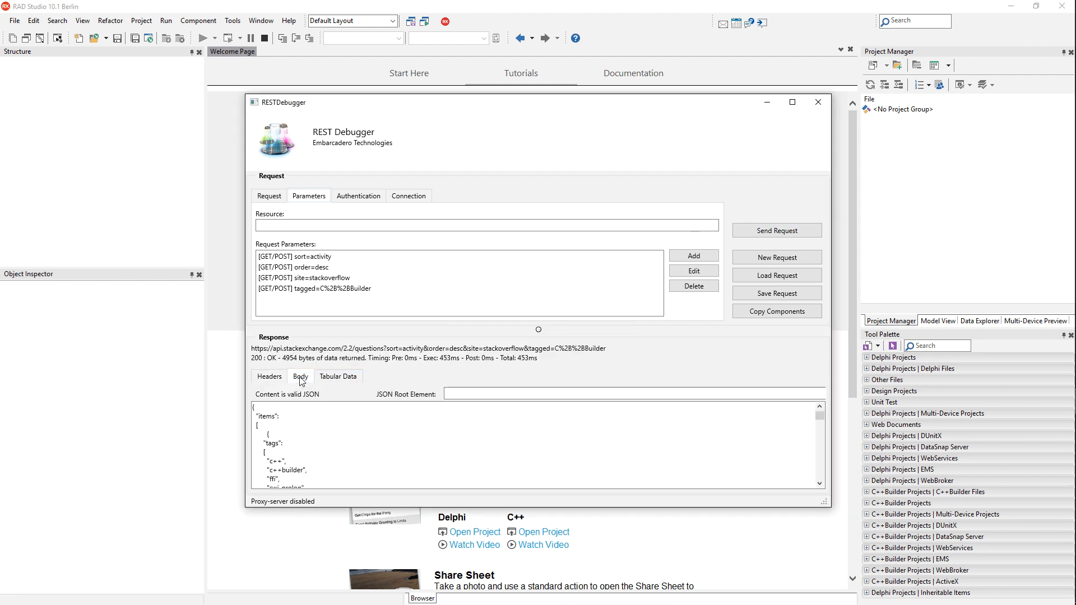
scroll("down", 3)
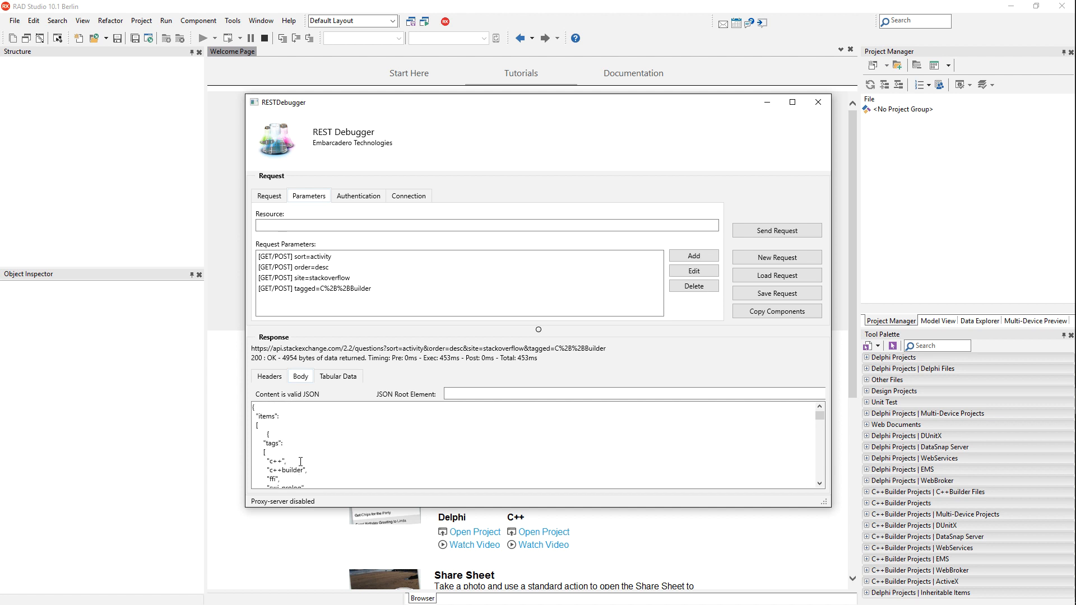
left_click(338, 377)
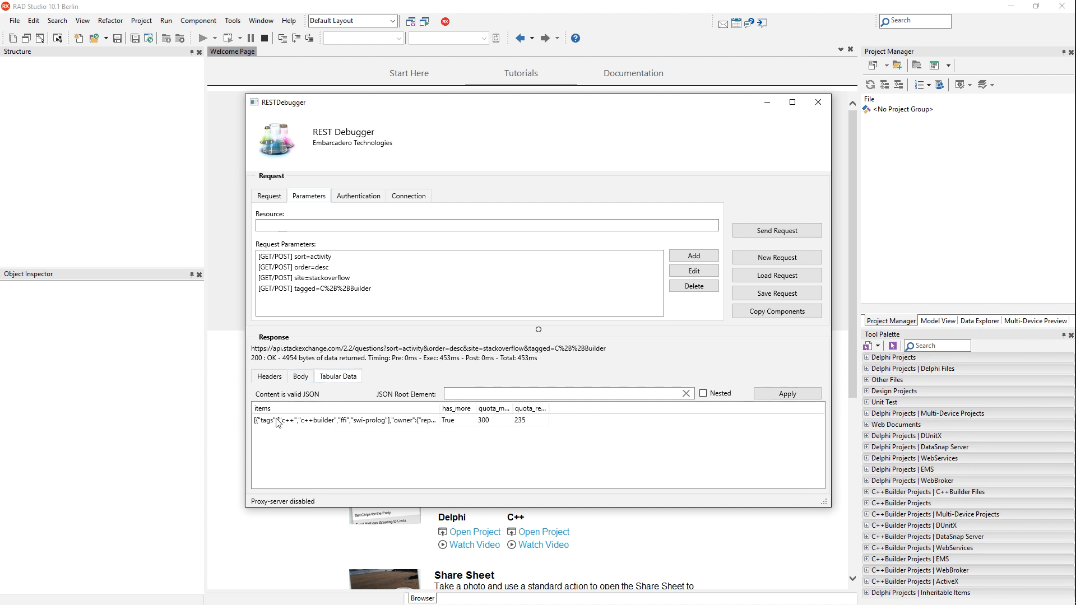
mouse_move(377, 426)
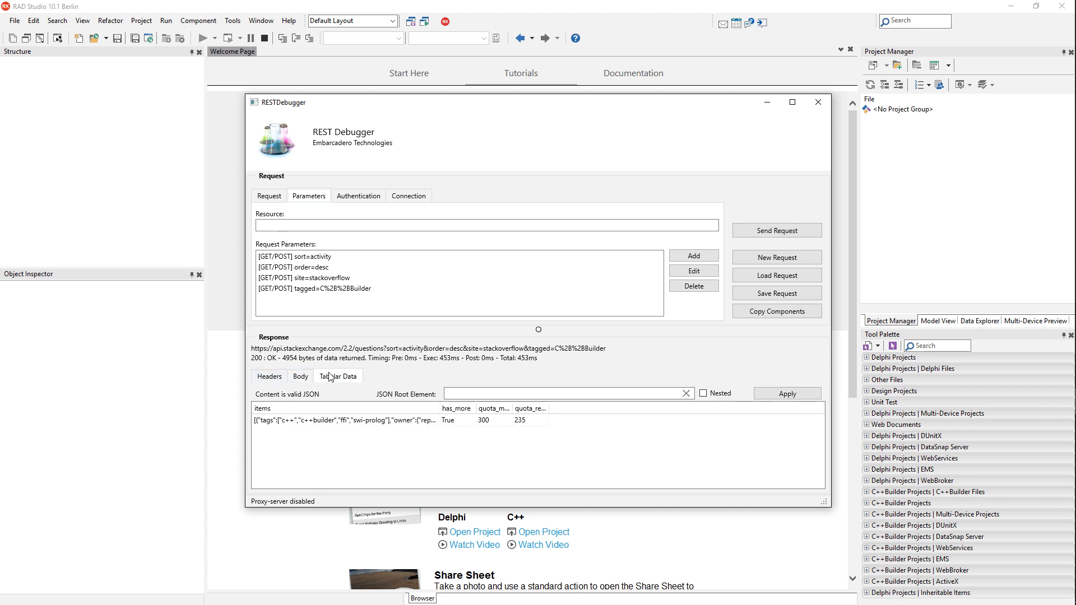
Step: Set the JSON root element to items so individual questions fill the tabular data
left_click(566, 393)
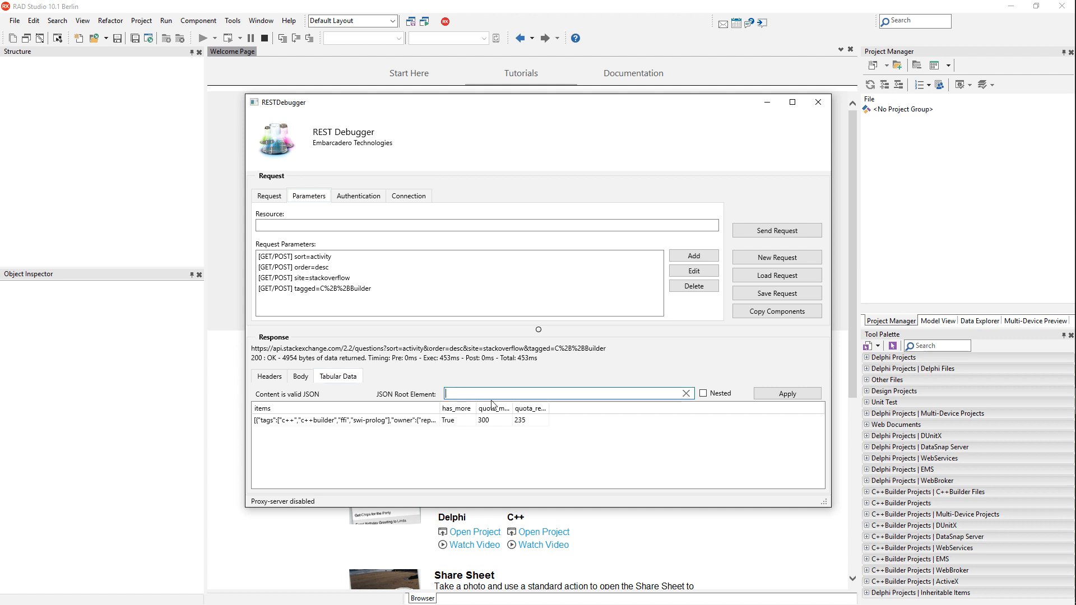
type("items")
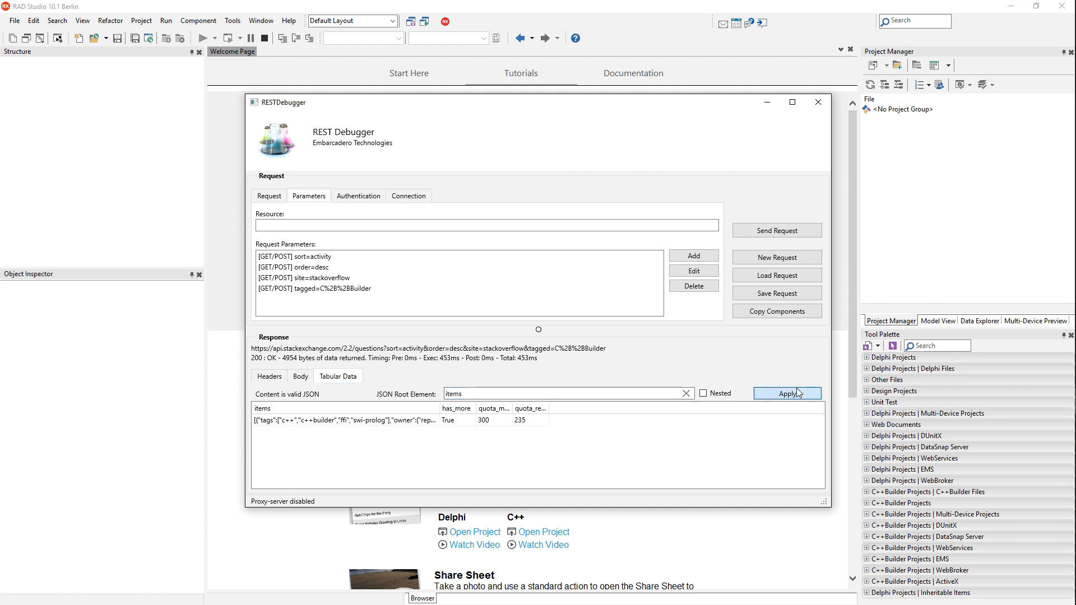
left_click(787, 394)
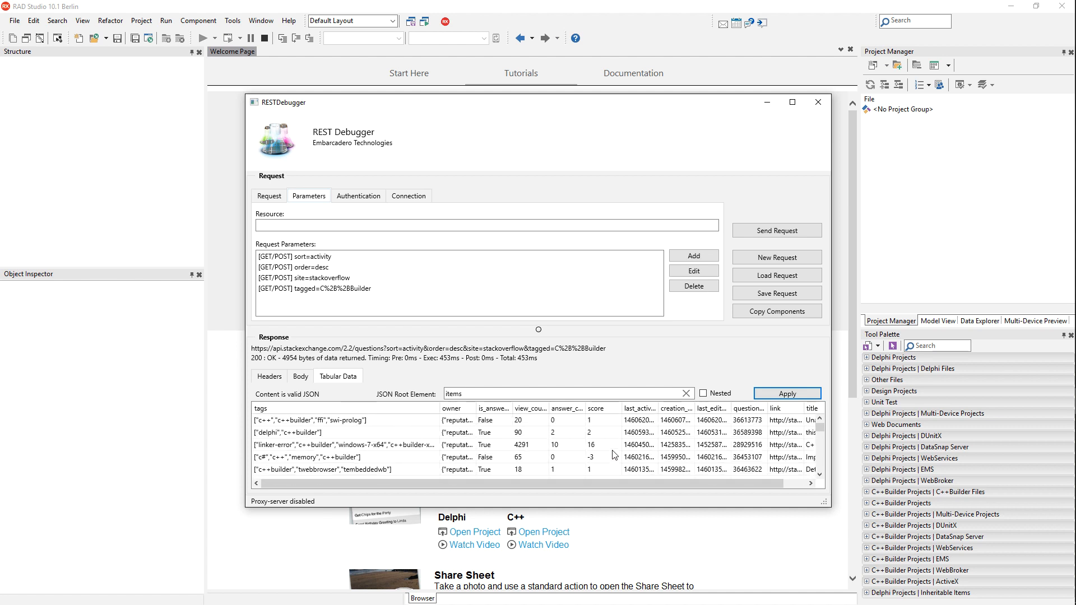
mouse_move(356, 237)
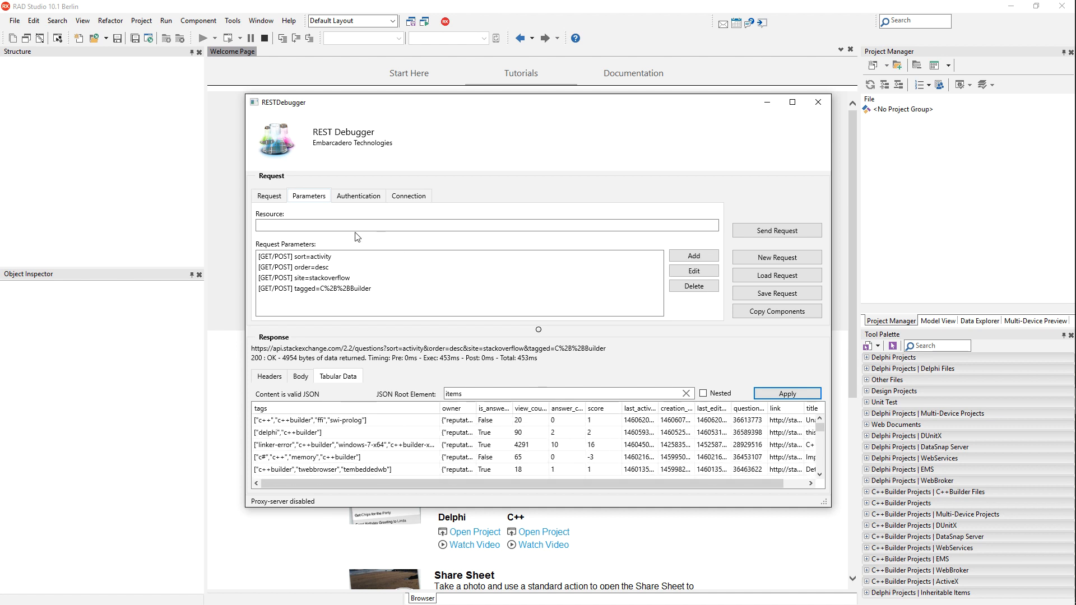
Step: Set the request Content-Type to application/json and review the Authentication and Connection settings
left_click(268, 195)
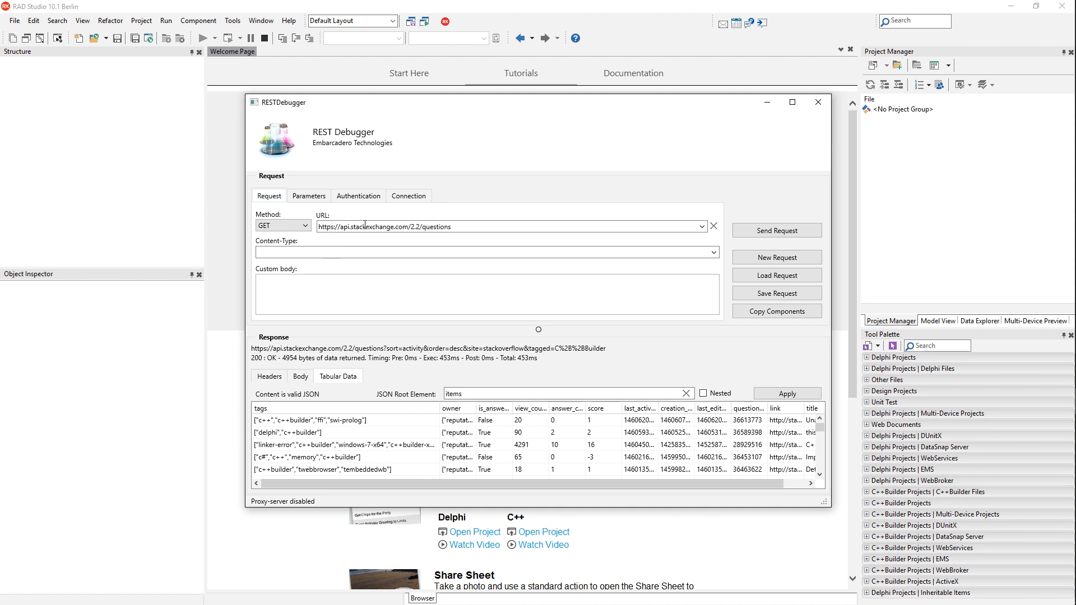
mouse_move(365, 231)
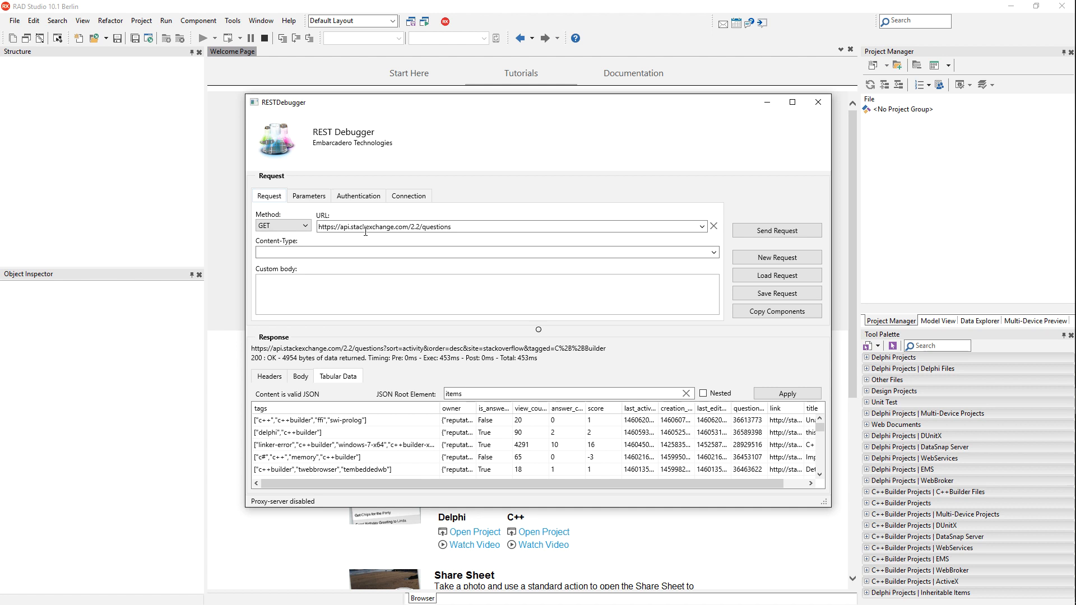
mouse_move(510, 281)
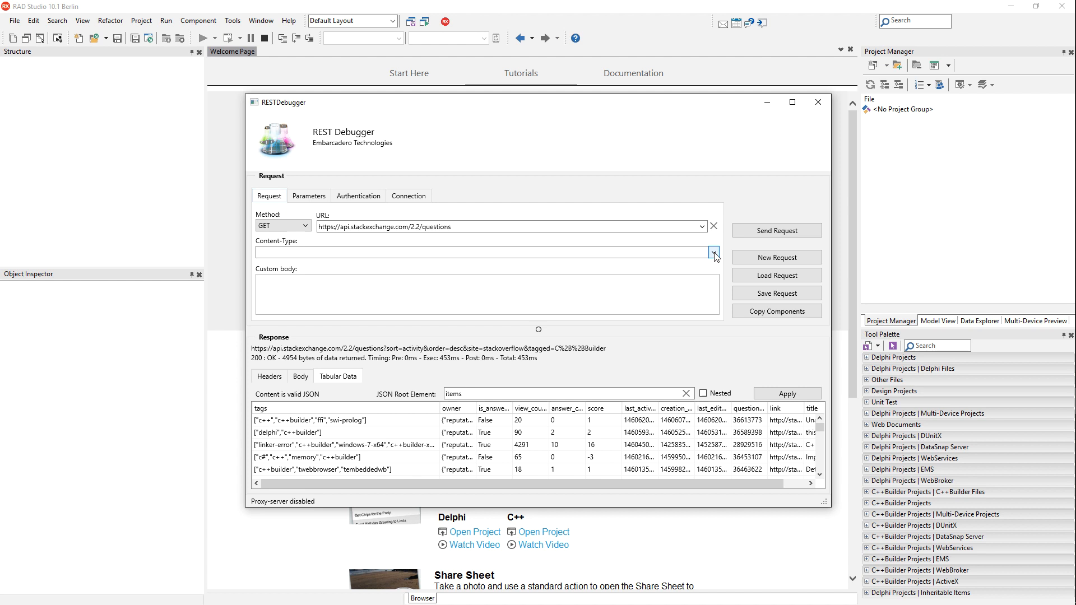
left_click(714, 252)
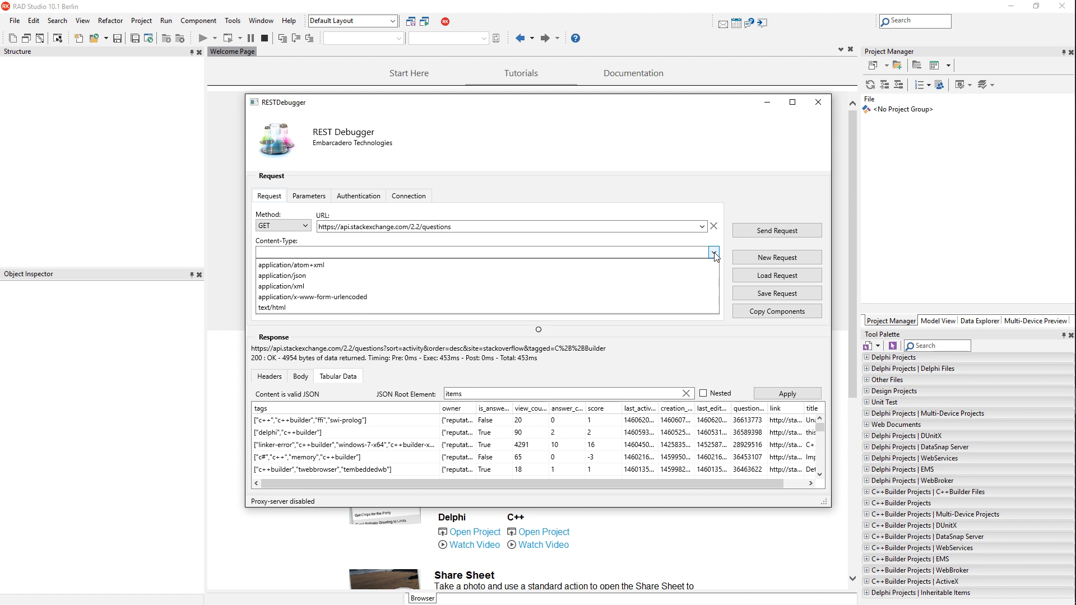
left_click(282, 275)
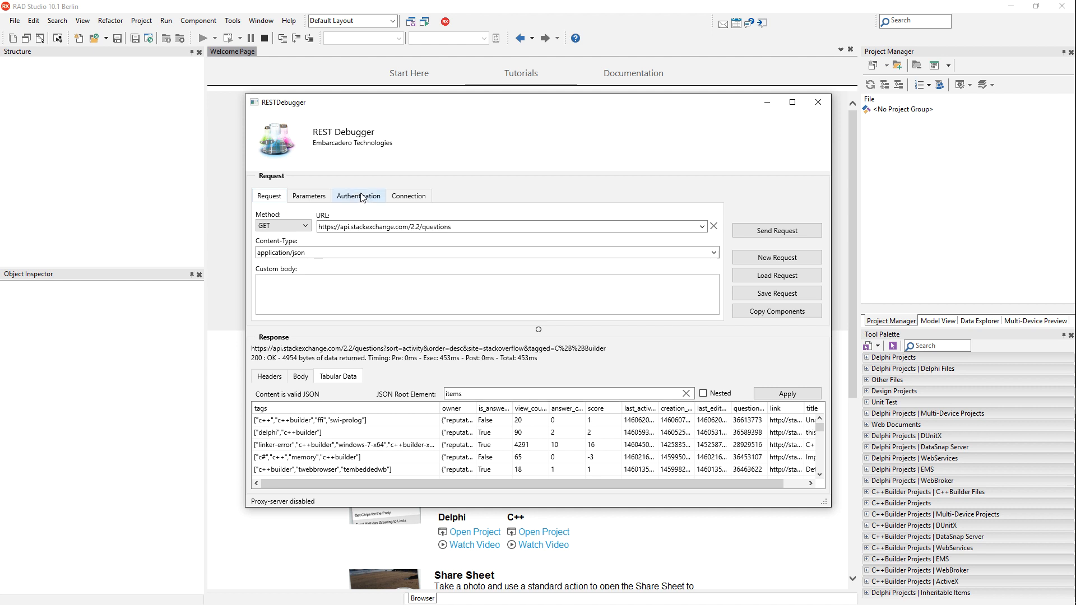
left_click(359, 195)
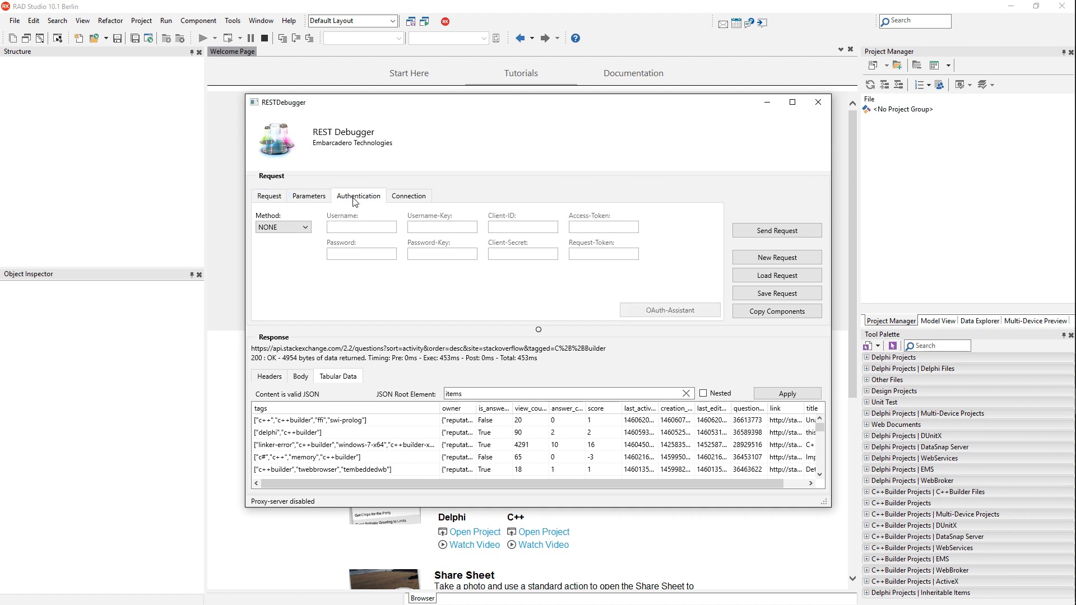
left_click(306, 228)
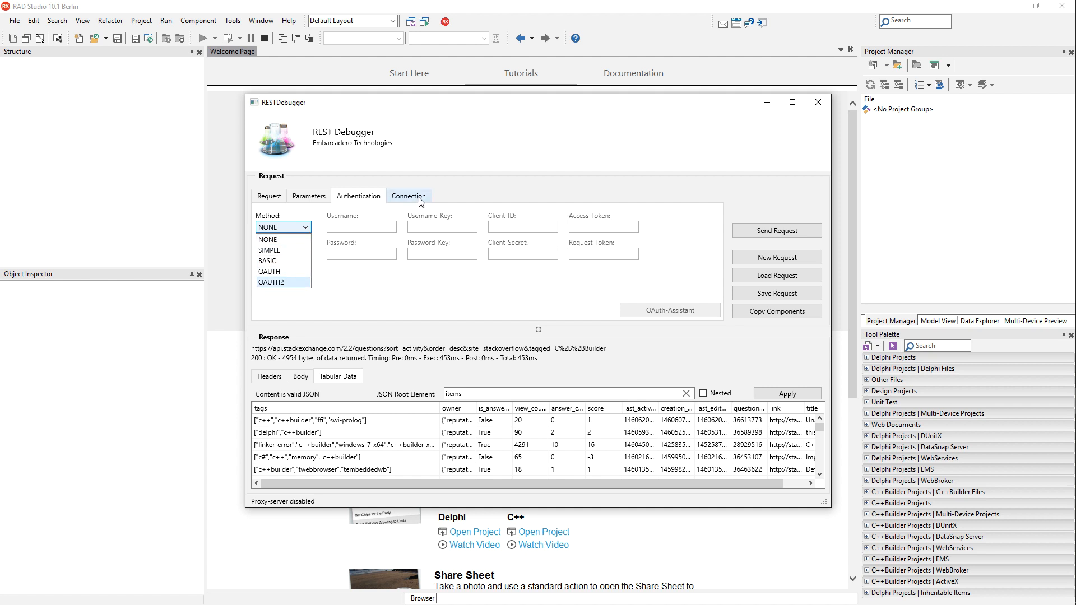
left_click(309, 196)
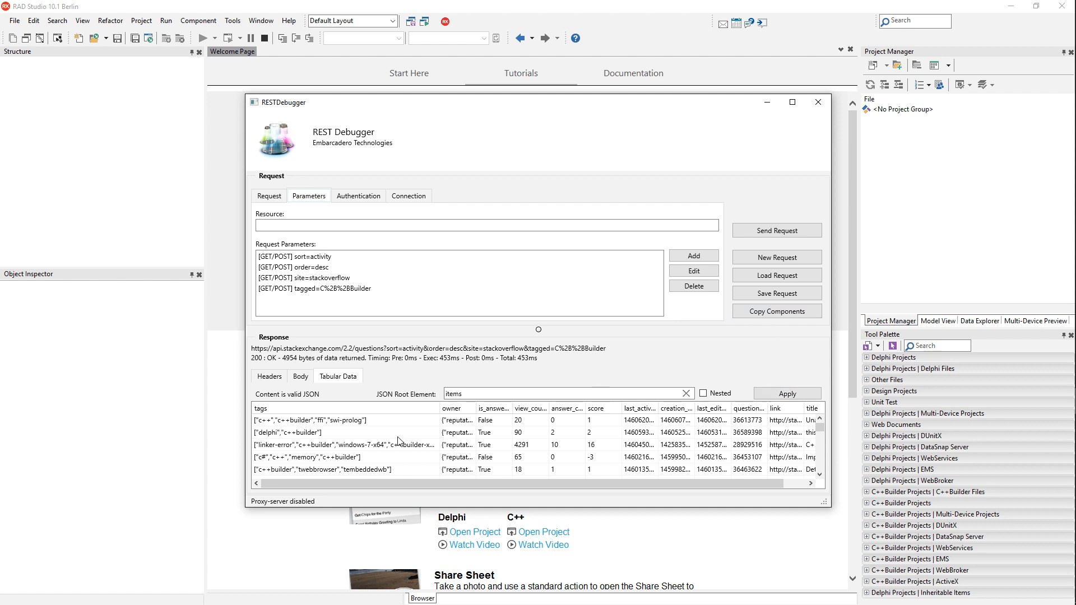
mouse_move(705, 317)
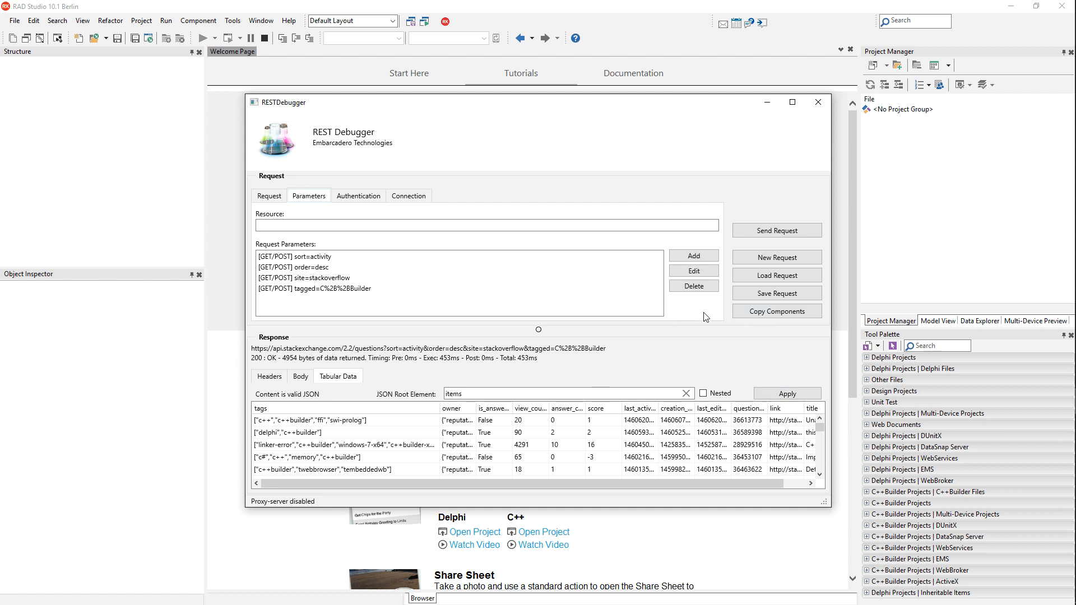
Step: Copy the REST client, request, response, adapter and memtable components to the clipboard
left_click(776, 310)
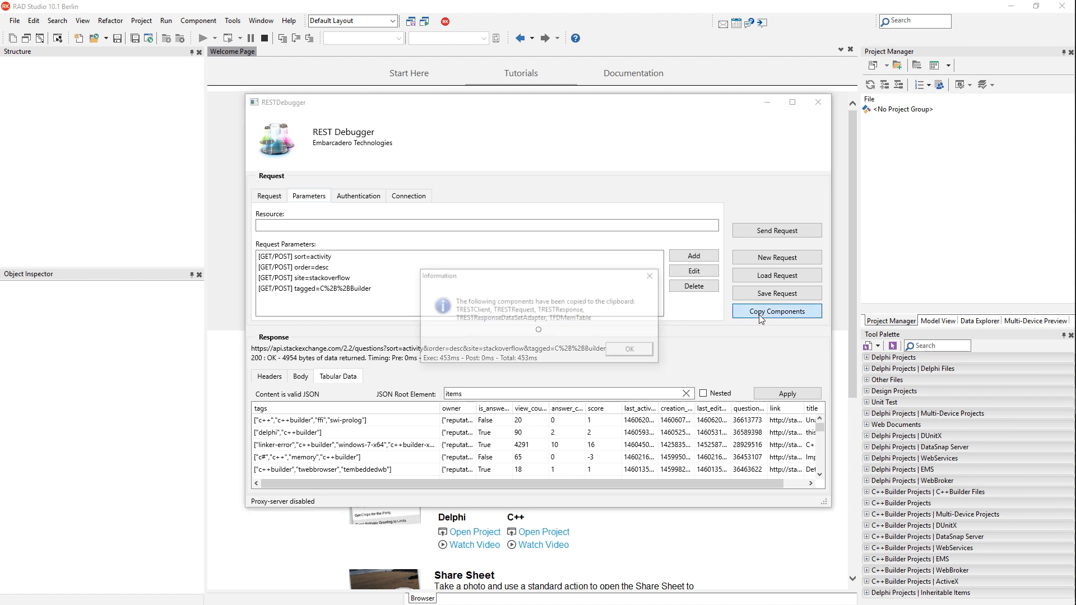
left_click(627, 348)
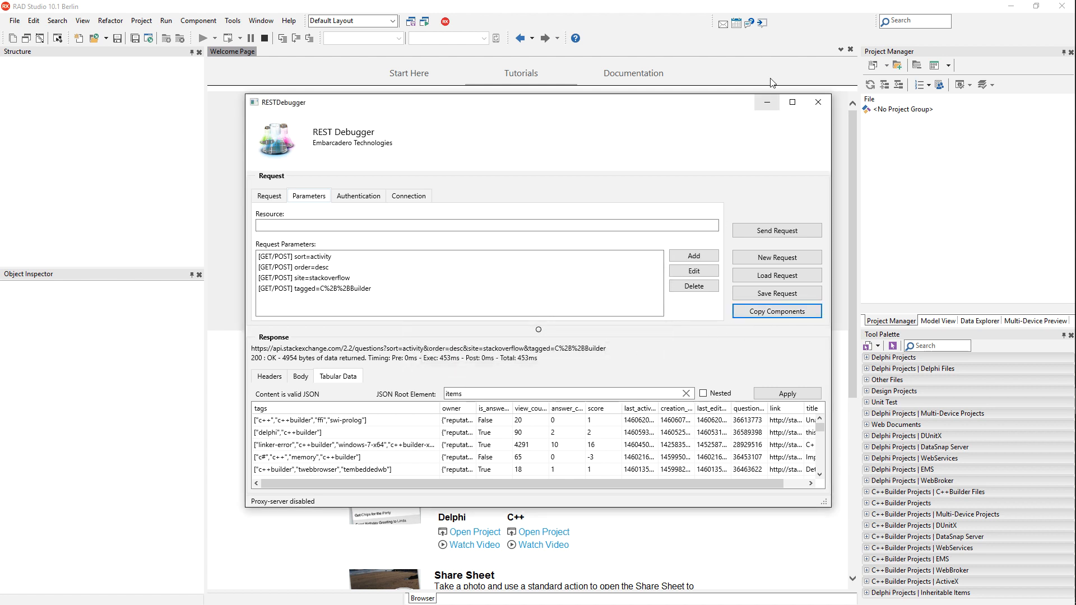
Step: Close the REST Debugger and create a new C++Builder multi-device application from the blank template
left_click(817, 102)
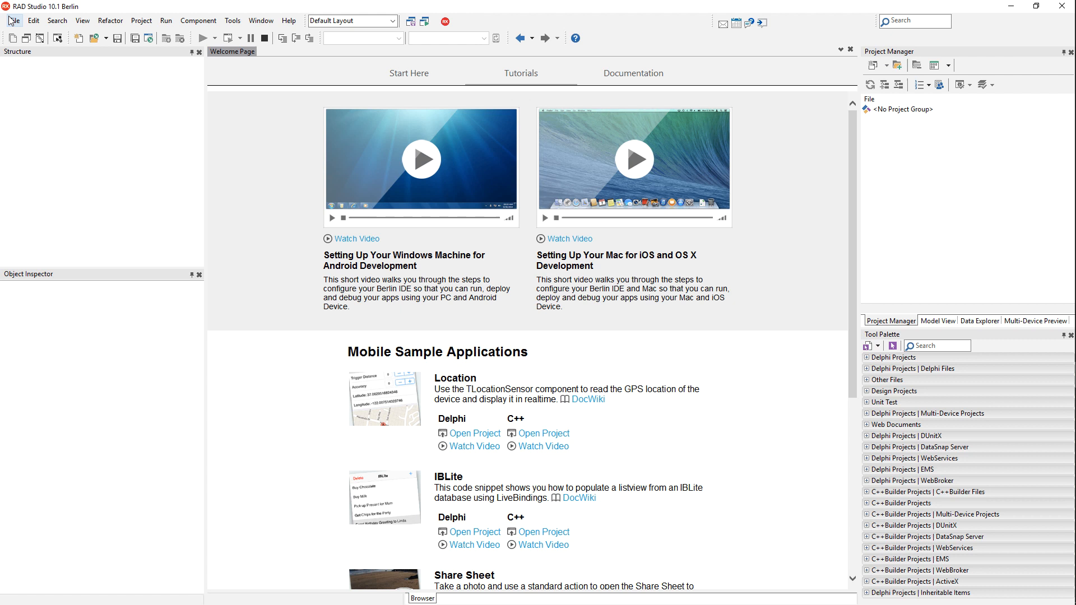
left_click(14, 20)
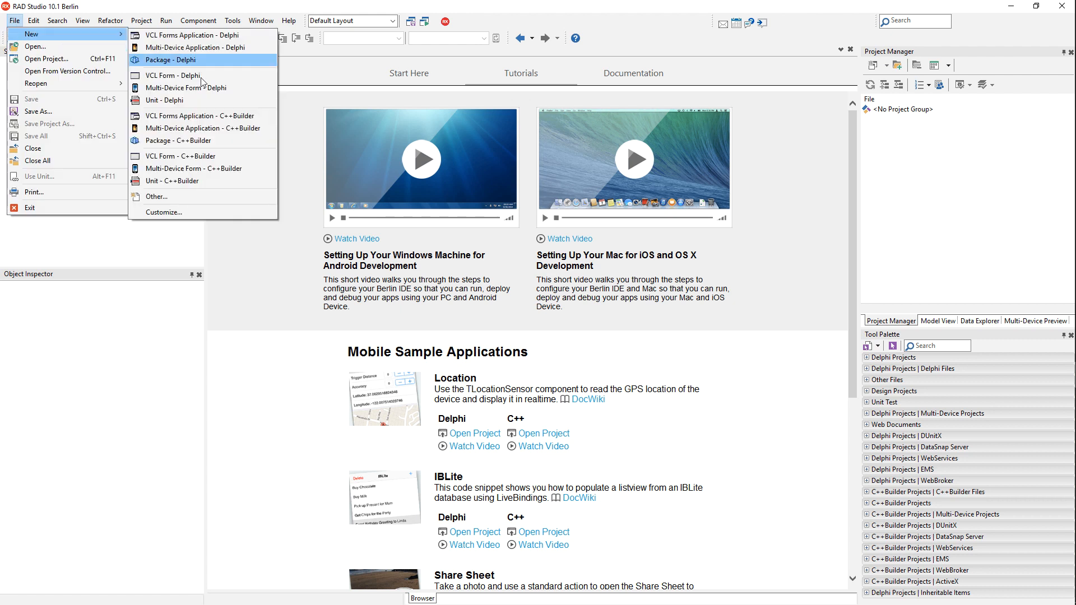
mouse_move(203, 116)
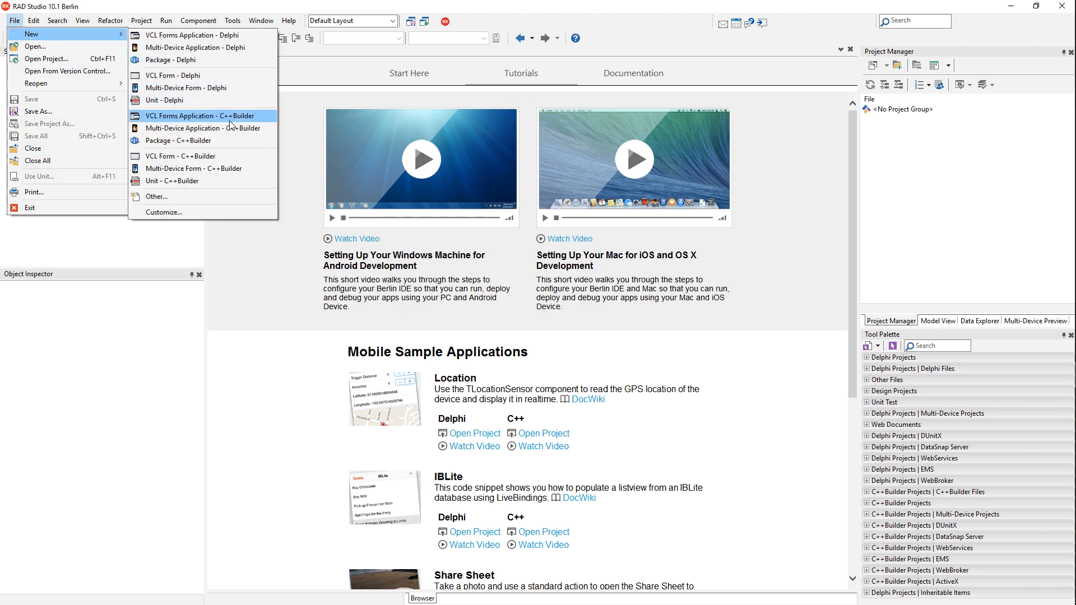
mouse_move(200, 128)
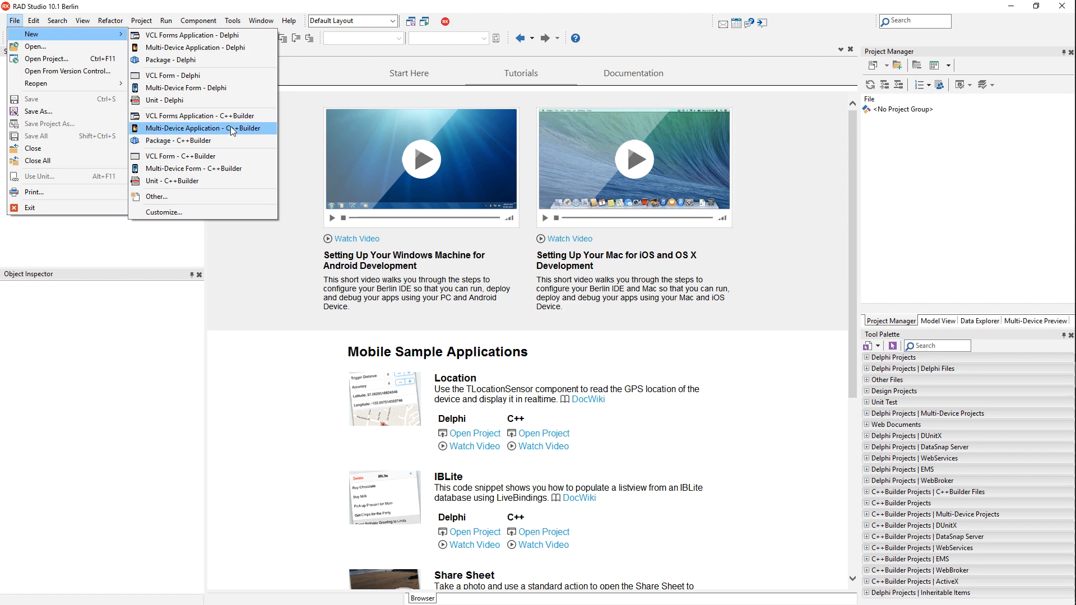
left_click(197, 128)
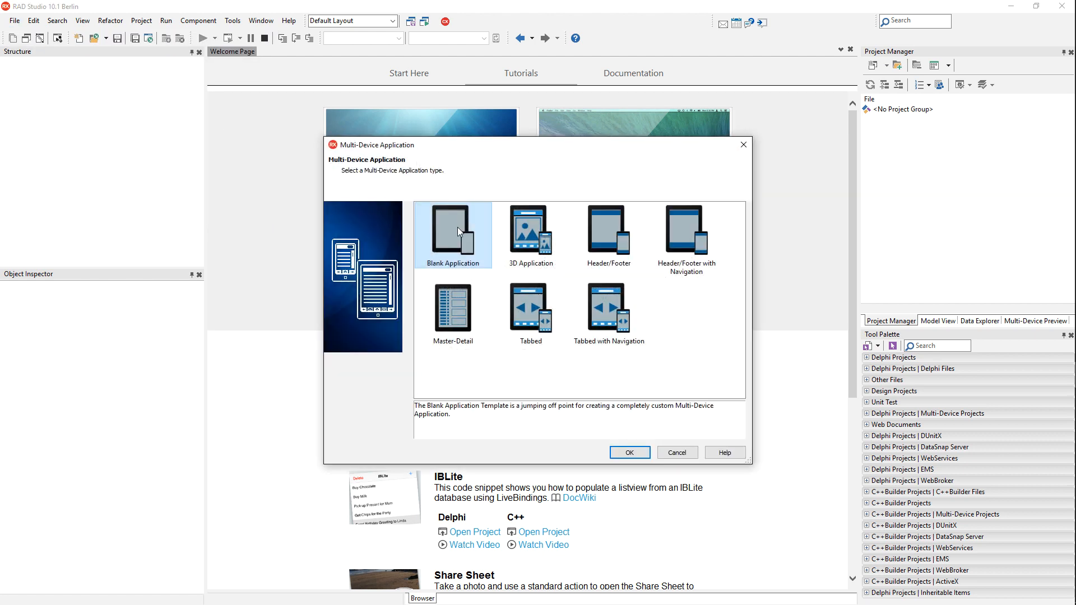
left_click(627, 452)
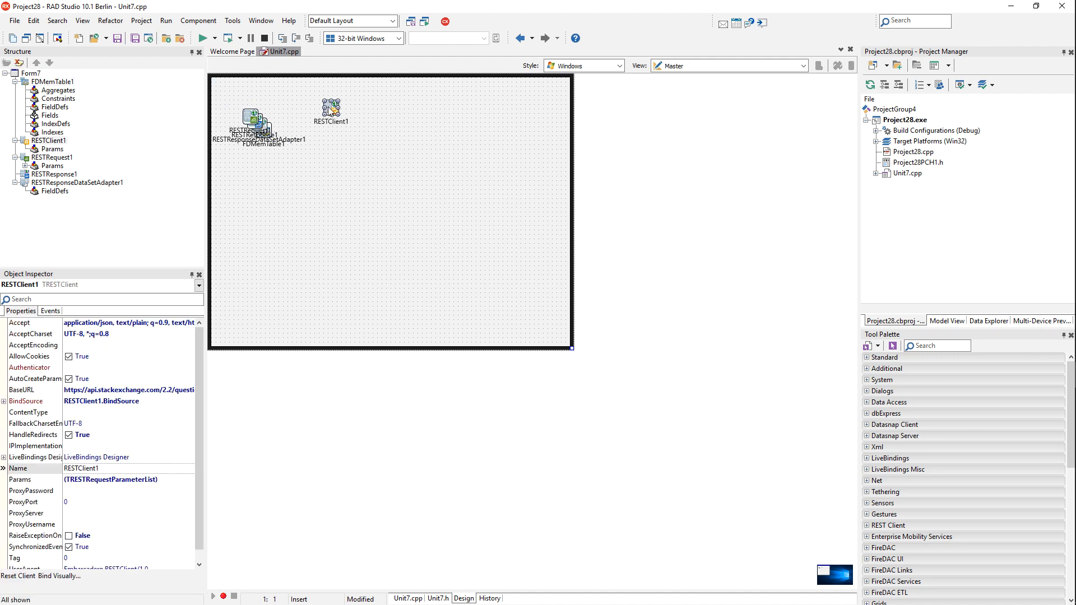
Step: Arrange RESTClient1, RESTRequest1, the dataset adapter and FDMemTable1 in a column on the form's right side
left_click_drag(331, 110, 528, 103)
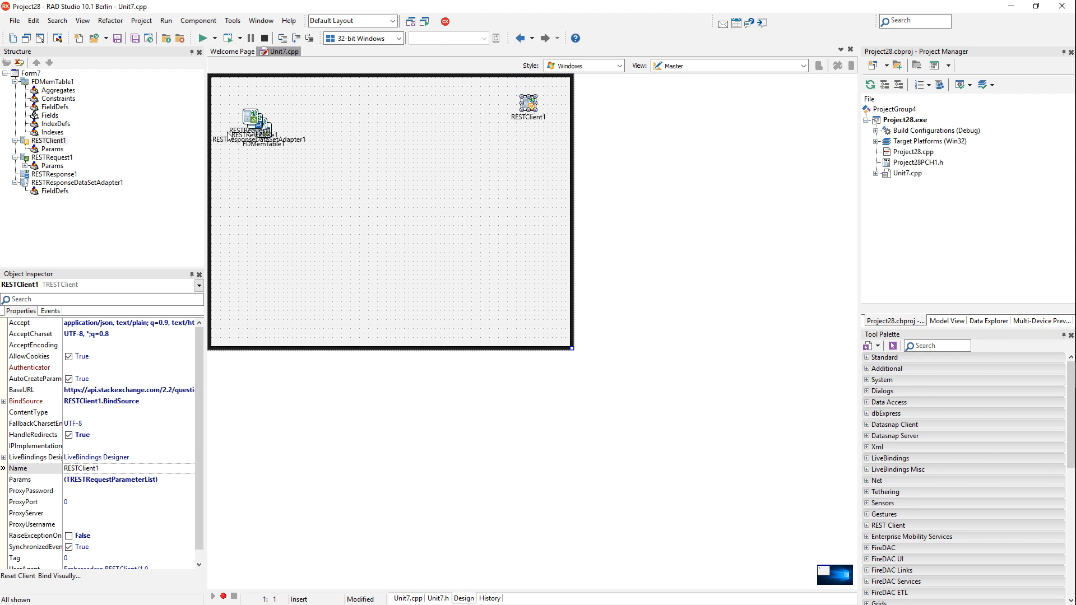
mouse_move(243, 124)
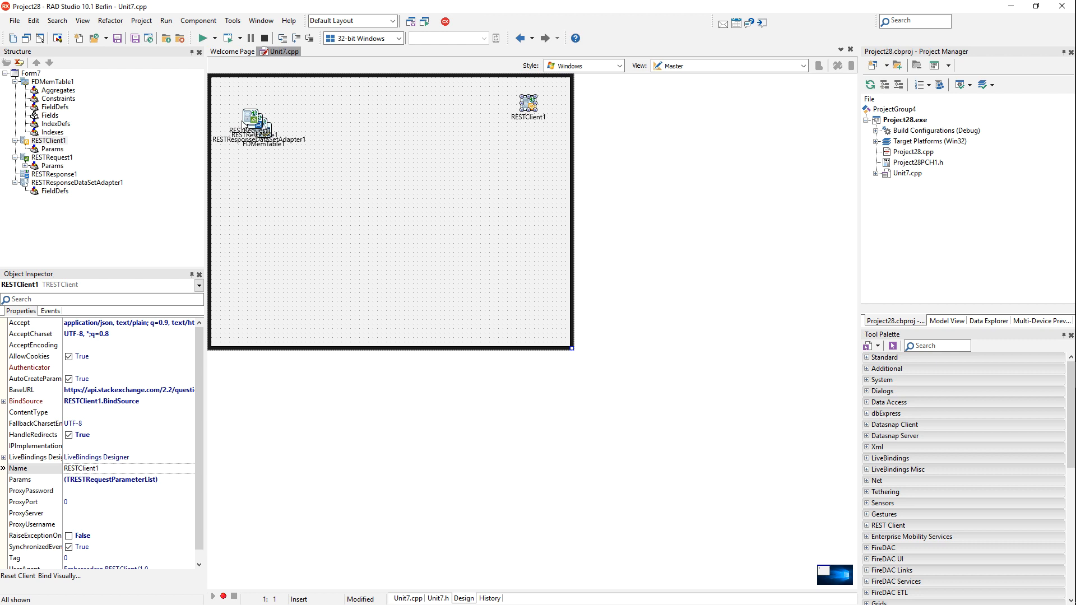
left_click(528, 137)
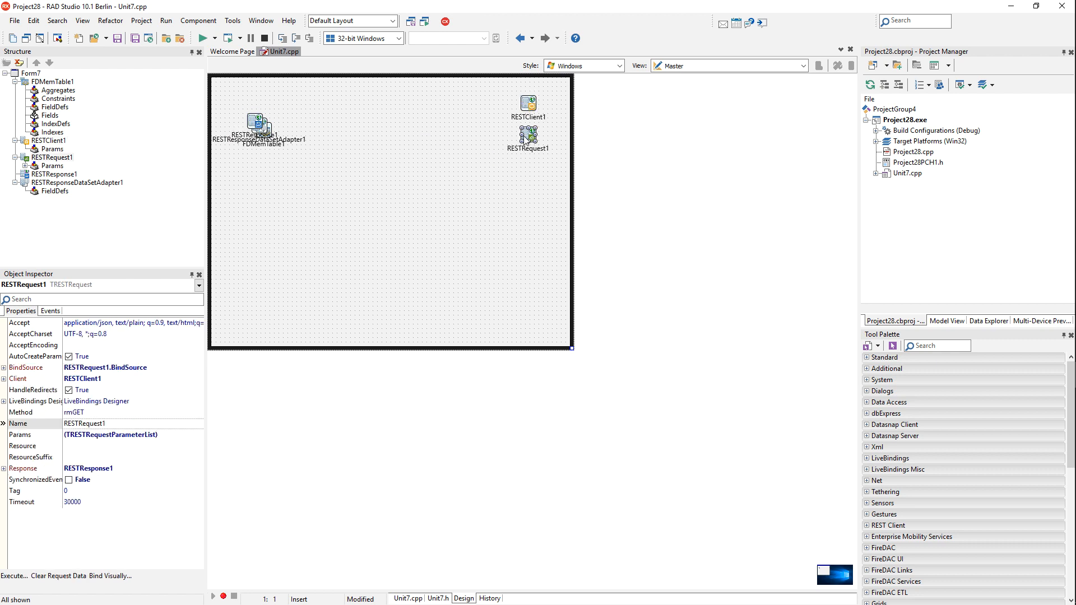
mouse_move(525, 142)
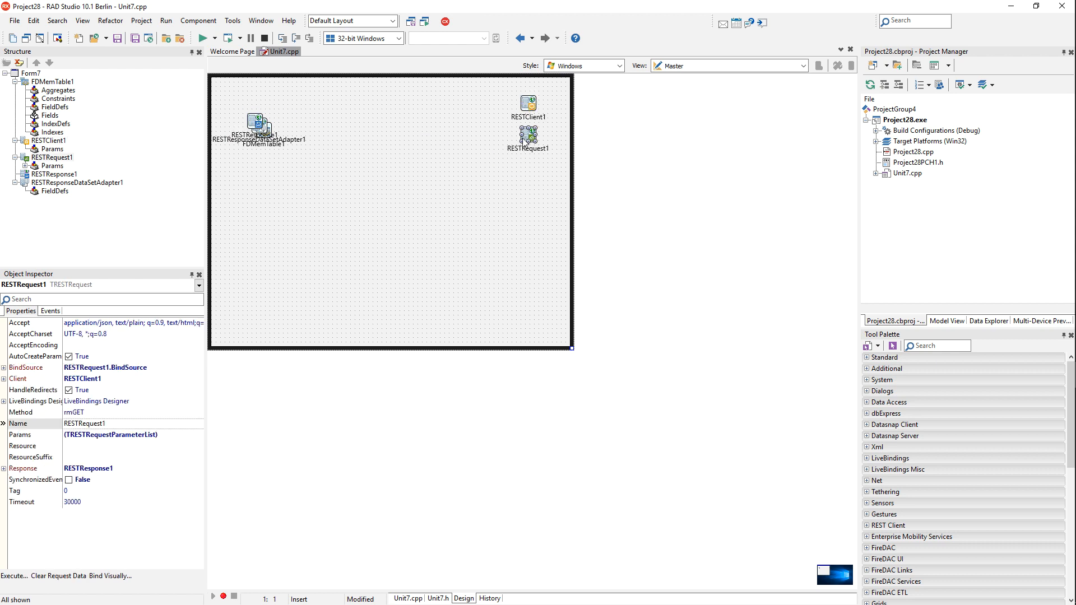
left_click(528, 103)
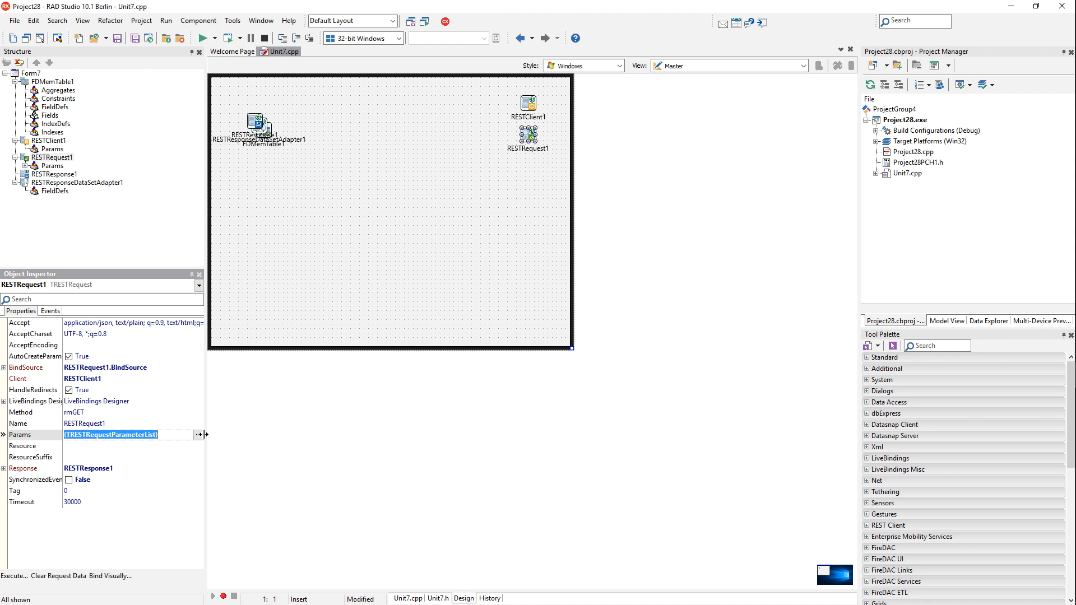
left_click(200, 435)
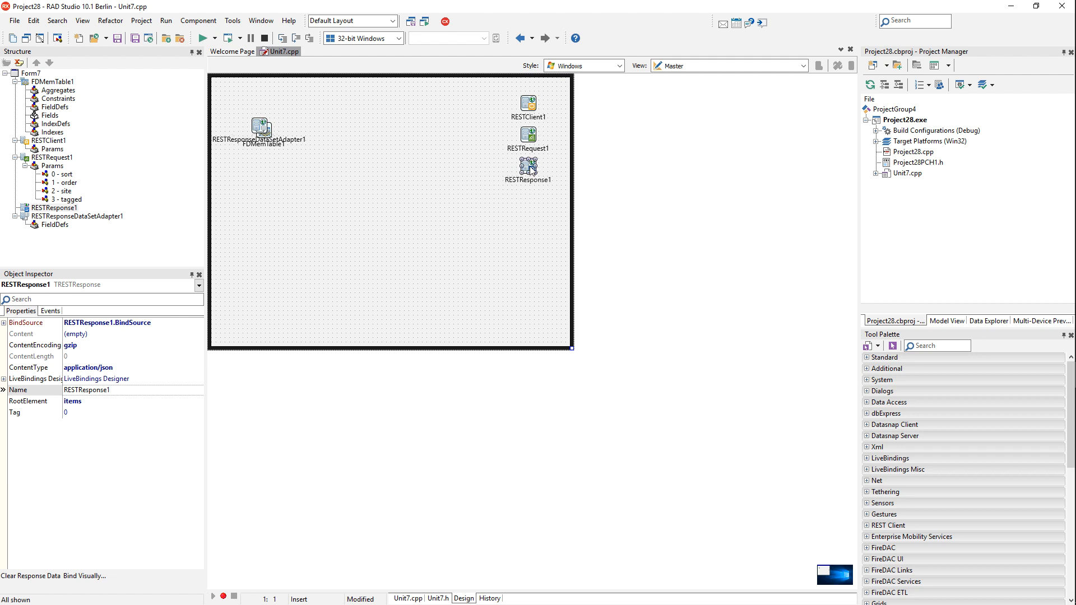
mouse_move(495, 290)
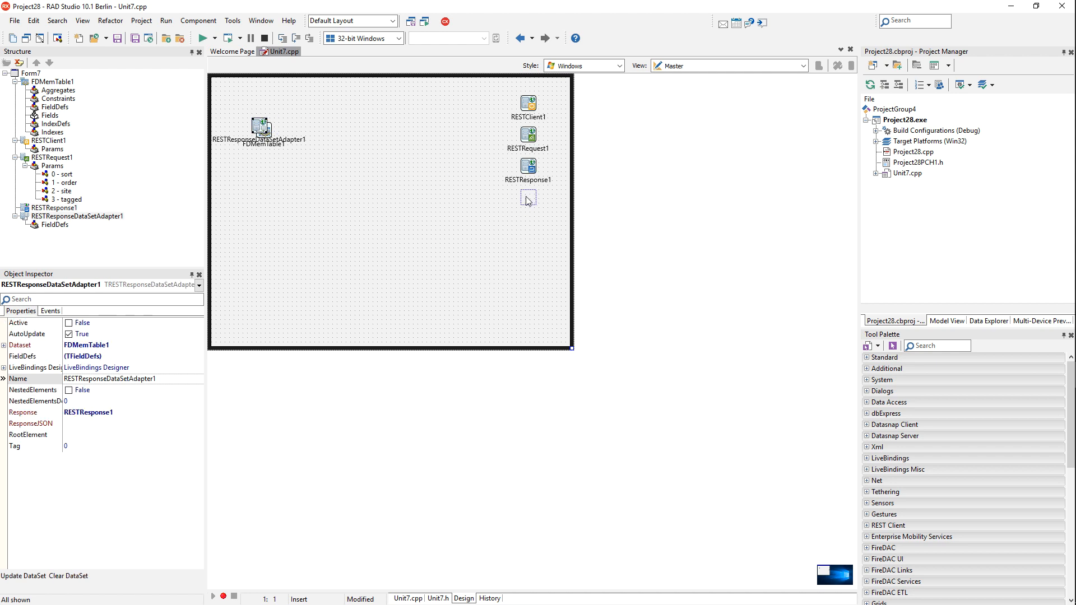
left_click_drag(262, 126, 528, 199)
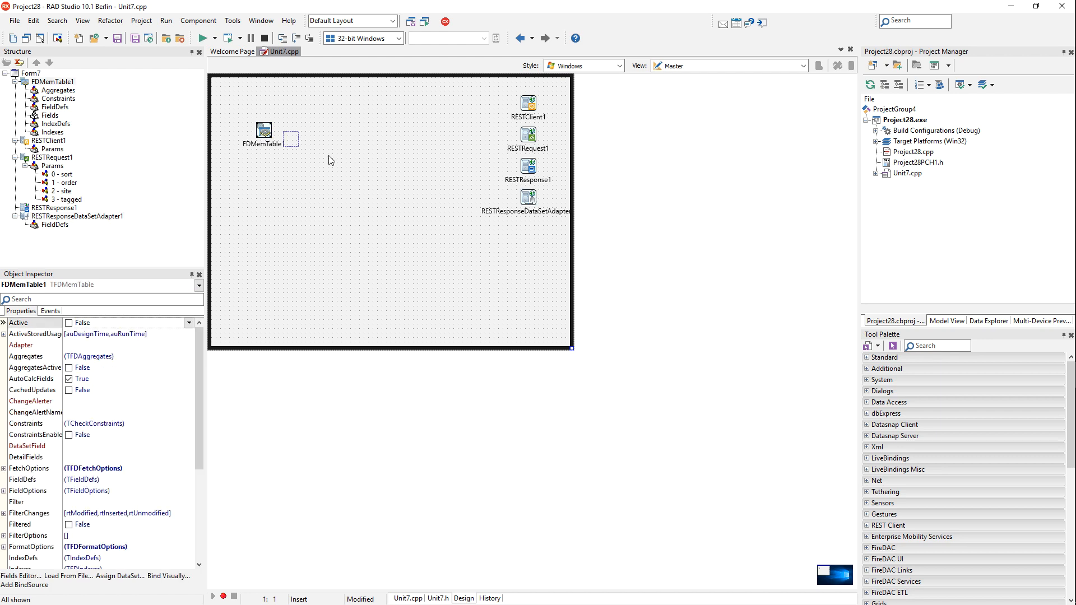
left_click_drag(262, 130, 528, 230)
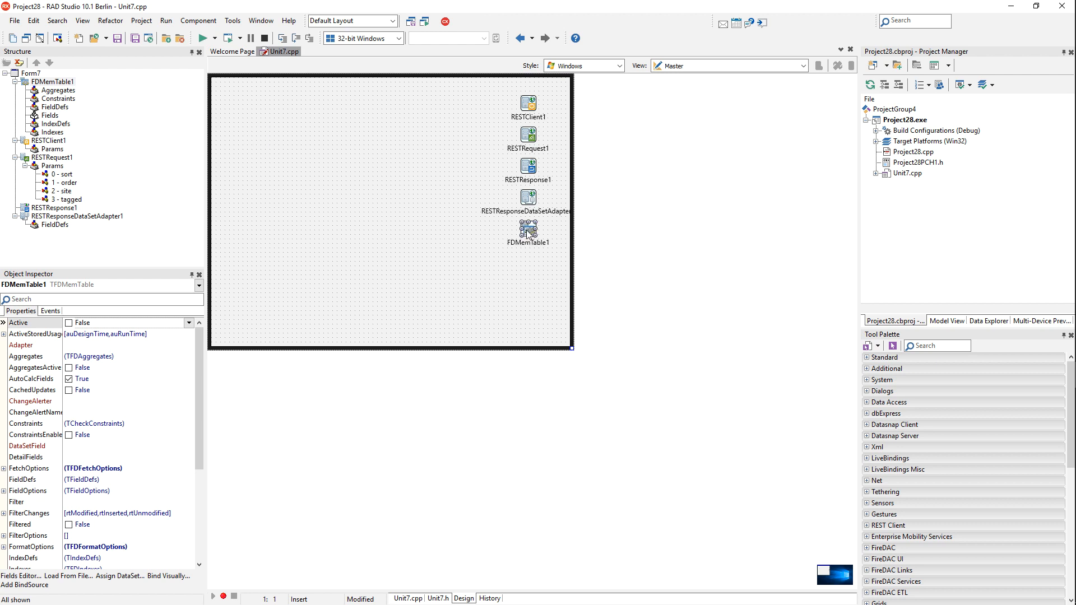
Step: Bind FDMemTable1 visually to a new TGrid control through the LiveBindings Designer
right_click(528, 226)
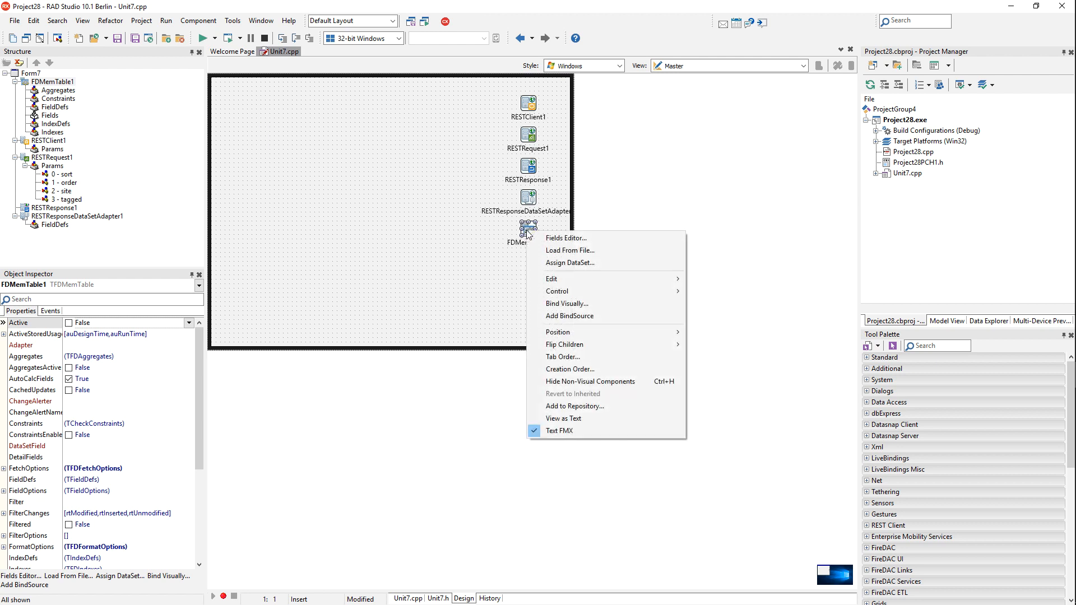
mouse_move(582, 304)
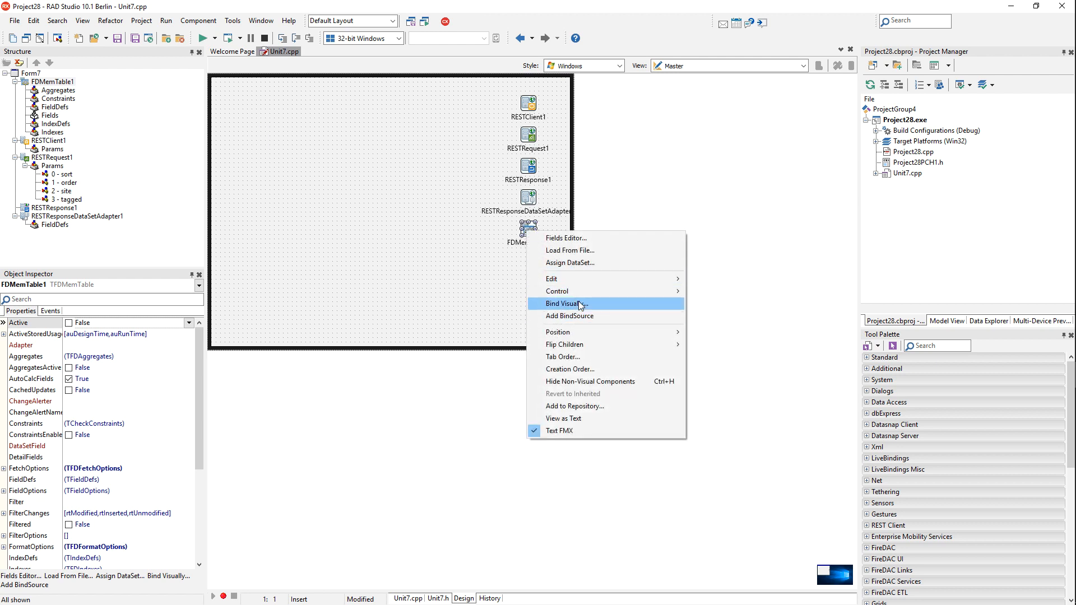
left_click(565, 303)
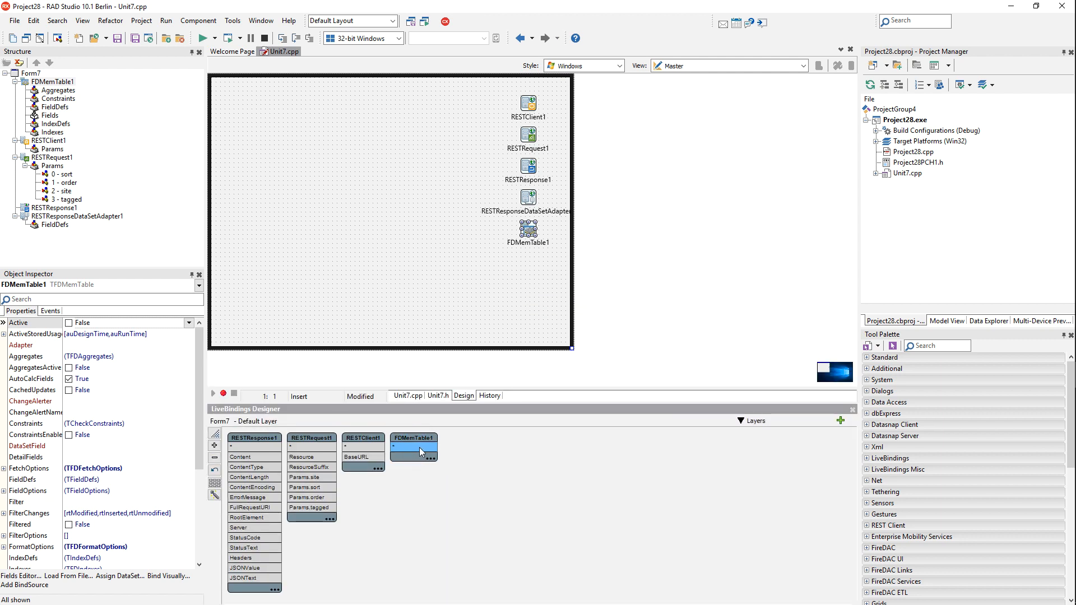
right_click(420, 453)
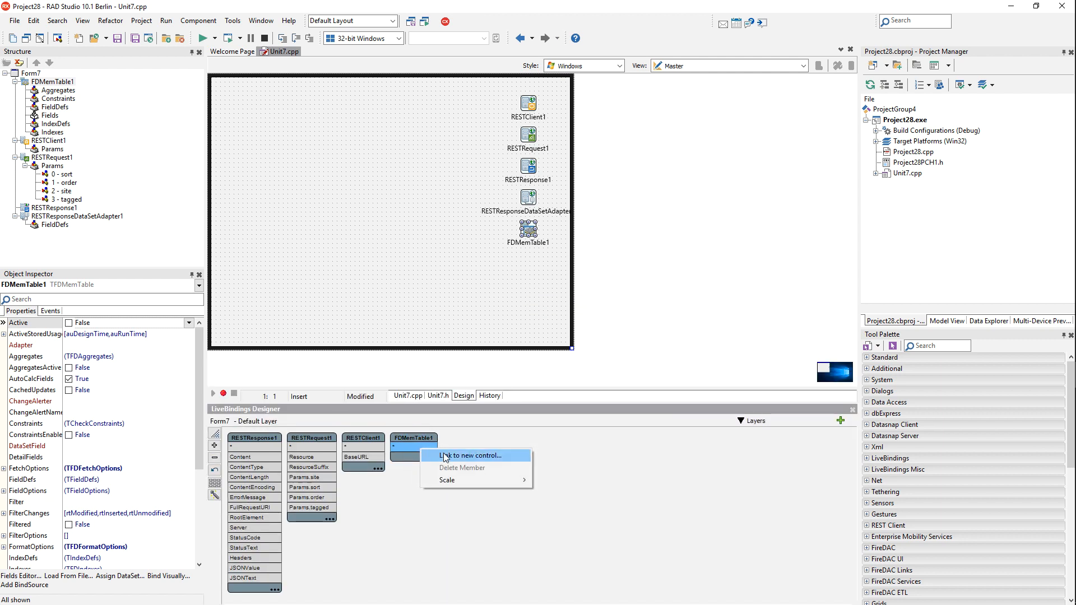
left_click(469, 455)
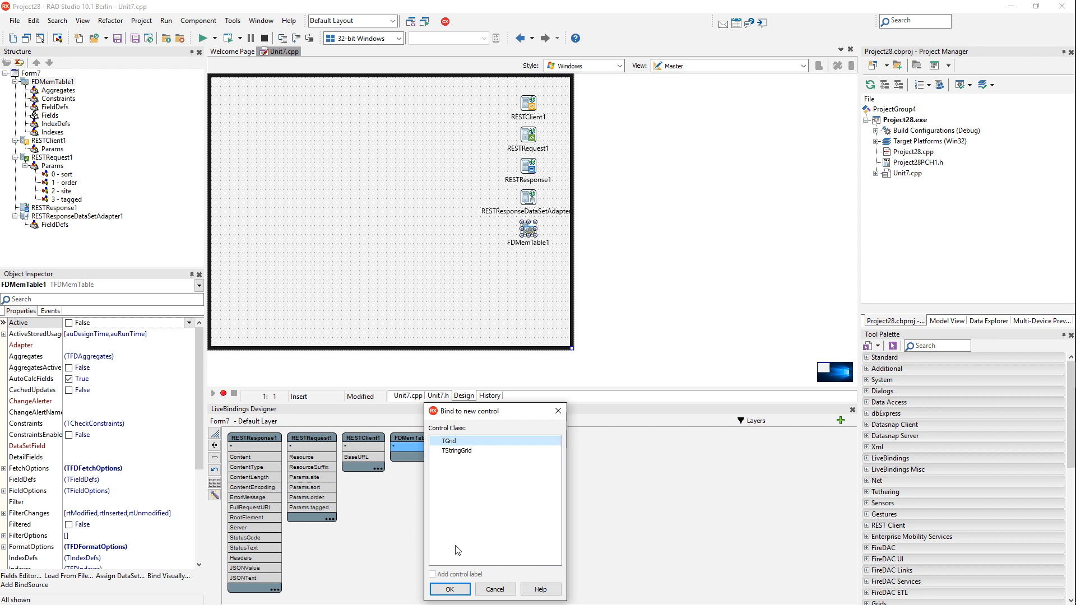
left_click(449, 588)
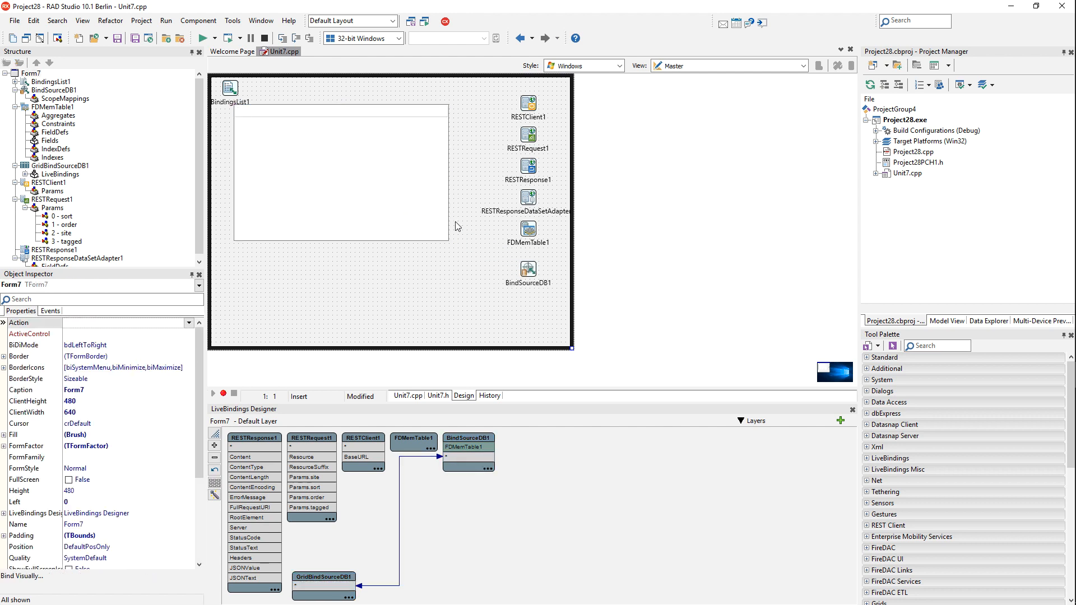
Step: Enlarge the new grid to fill most of the form
left_click(340, 171)
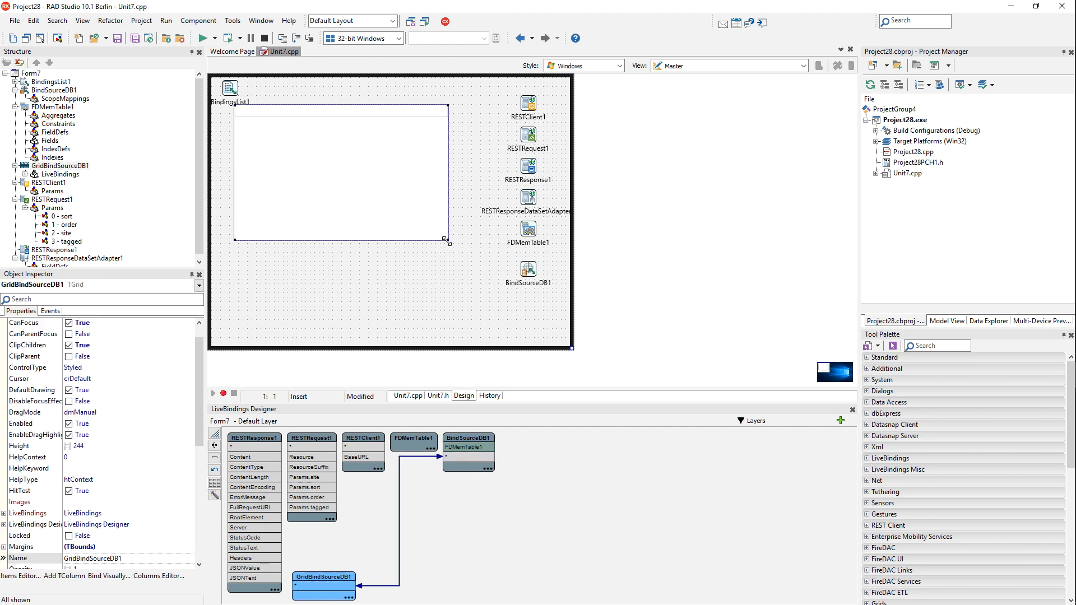
left_click_drag(445, 240, 481, 329)
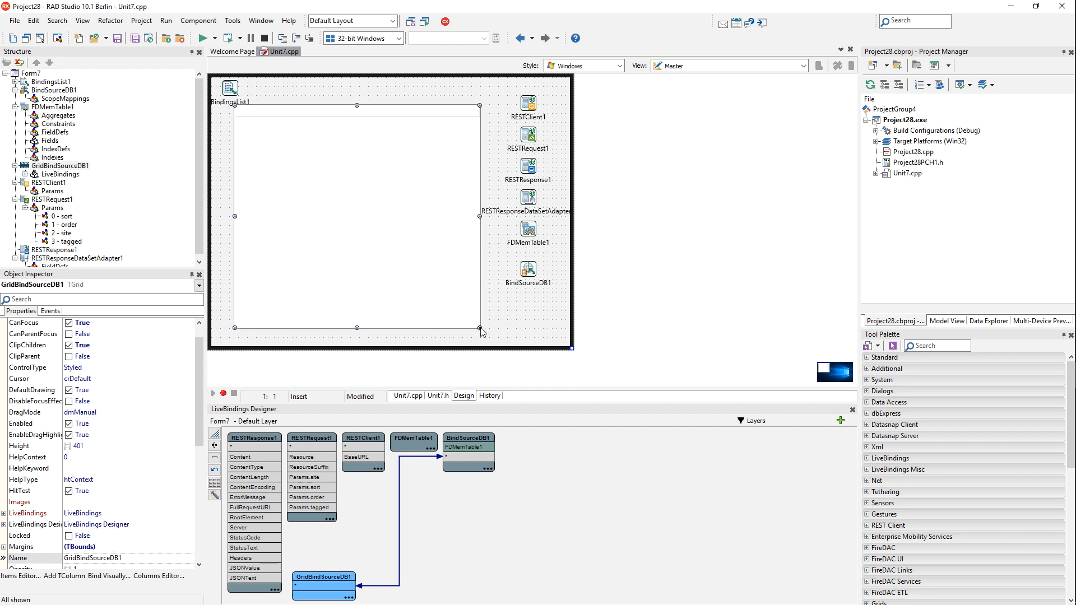
mouse_move(408, 451)
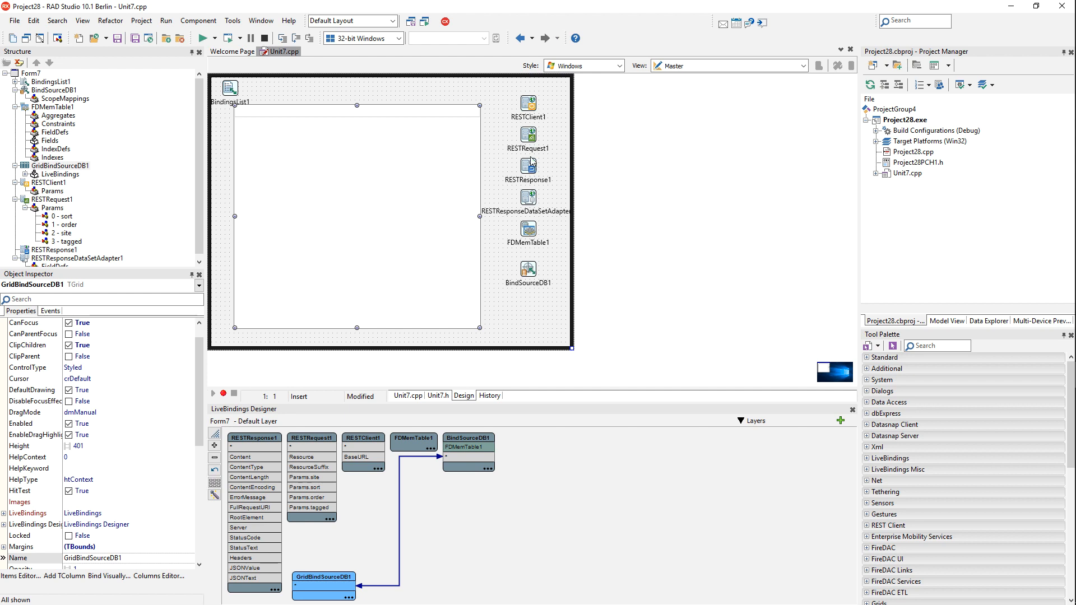
Step: Execute RESTRequest1 at design time so the grid shows Stack Overflow question rows
right_click(528, 137)
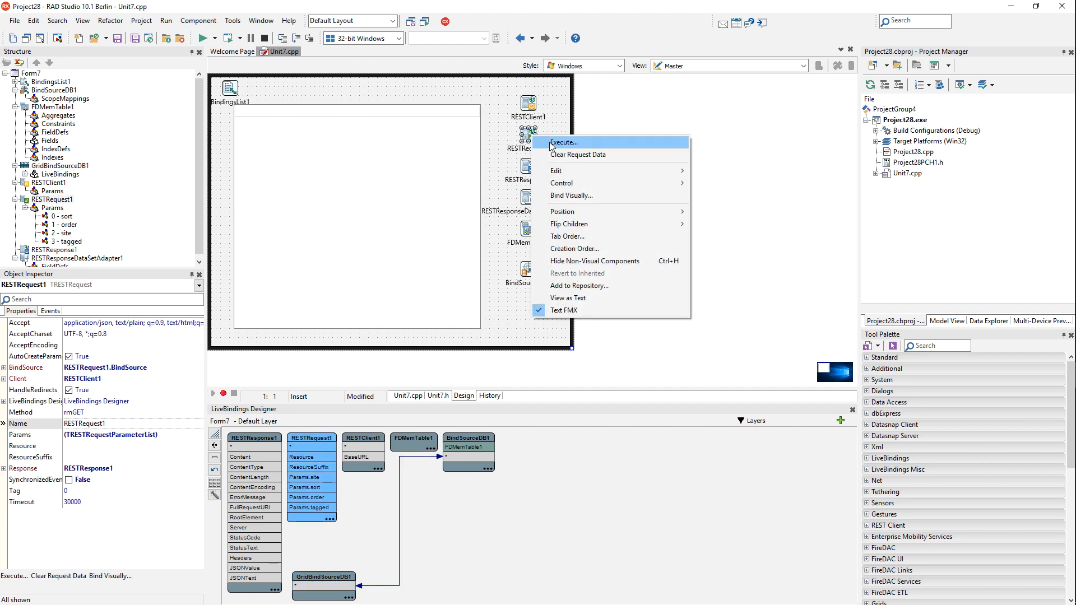
left_click(563, 142)
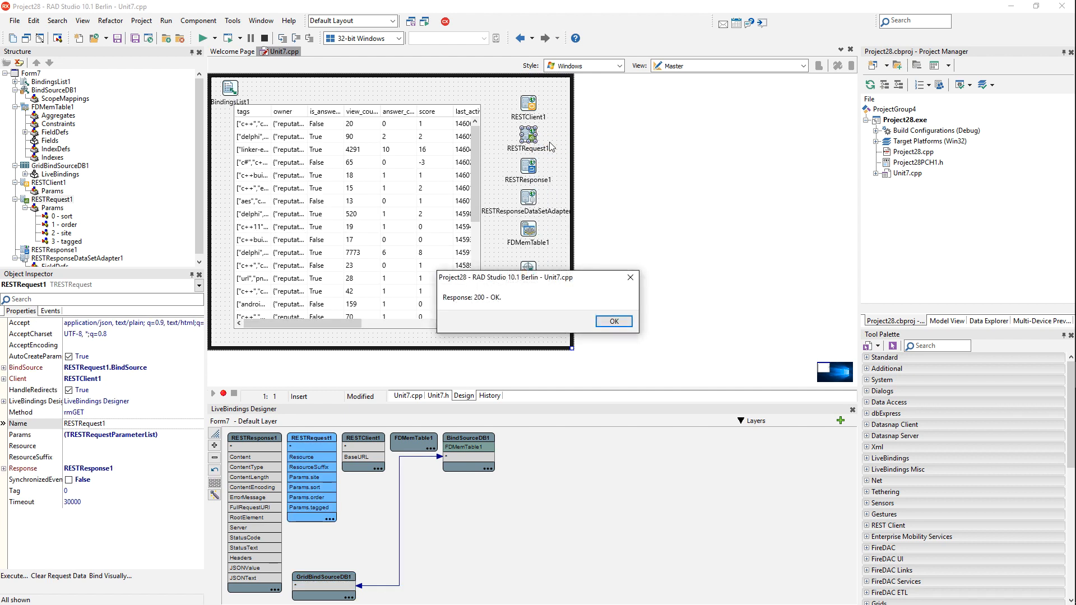
mouse_move(467, 310)
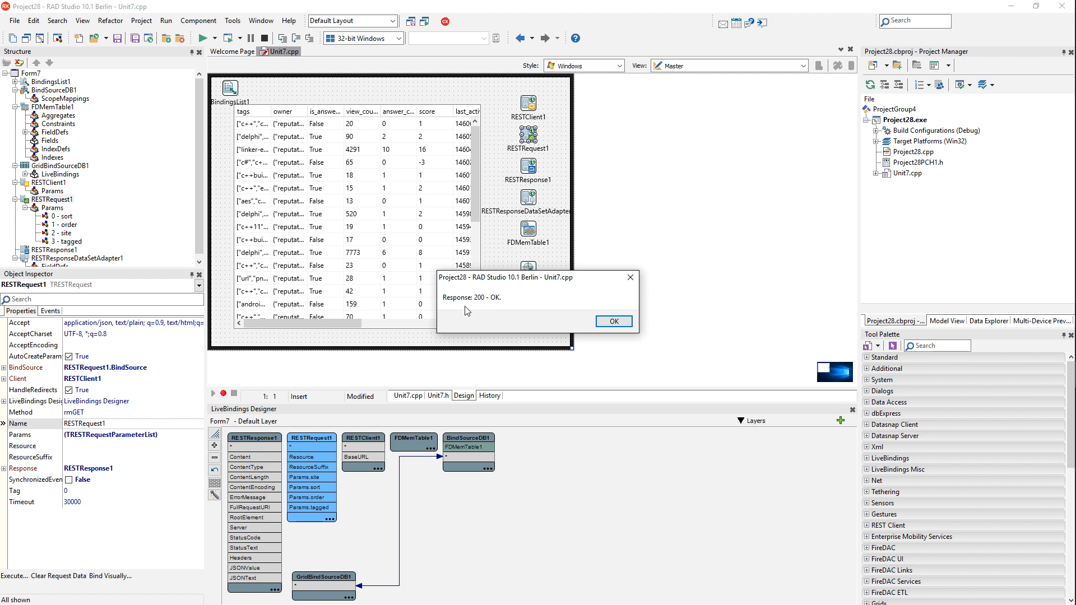
left_click(612, 322)
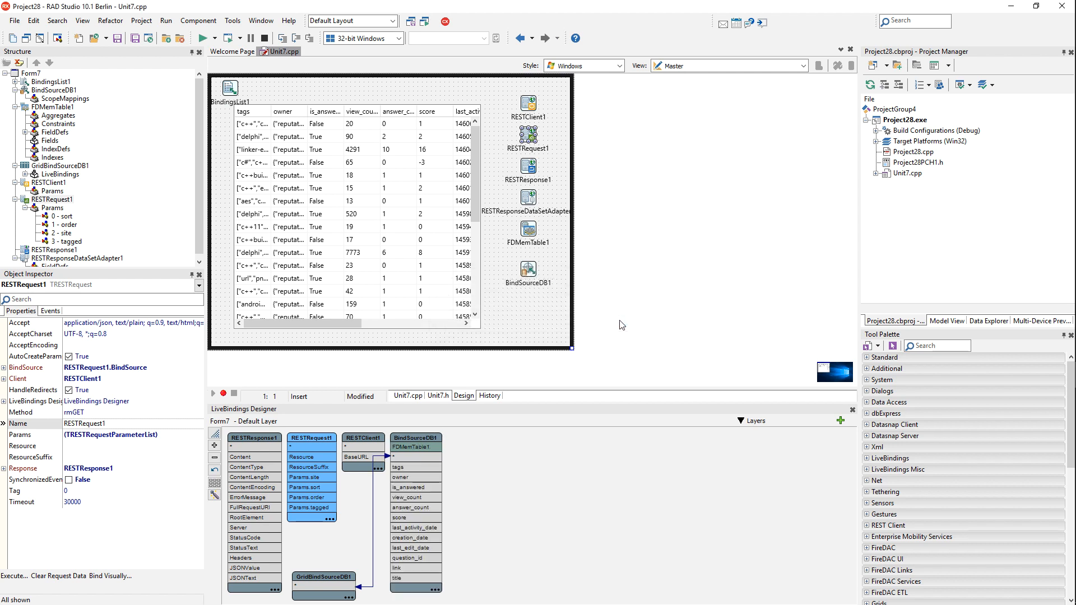
mouse_move(419, 569)
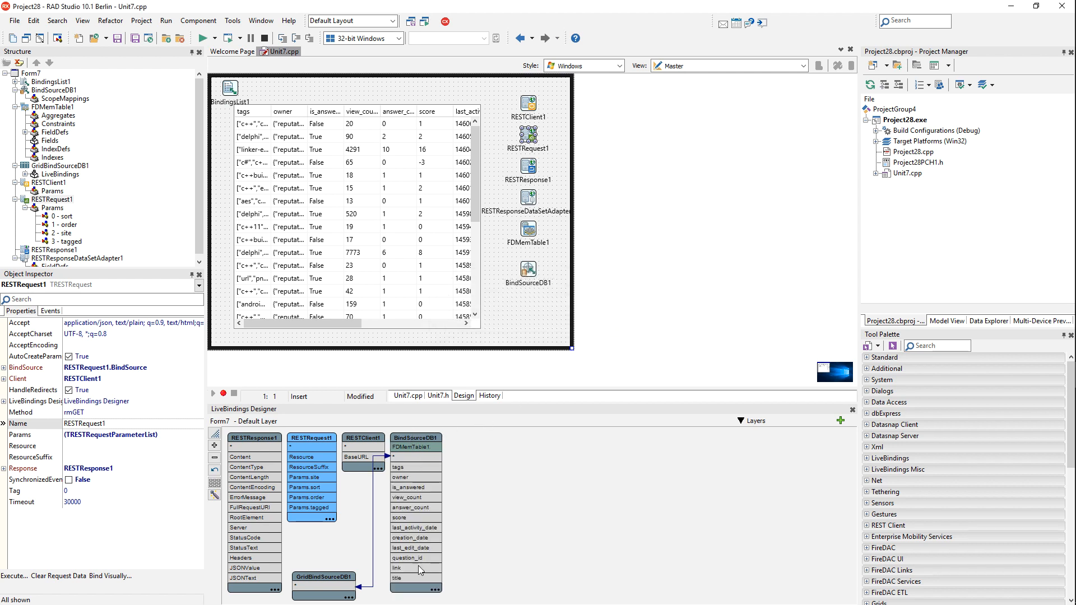
mouse_move(337, 157)
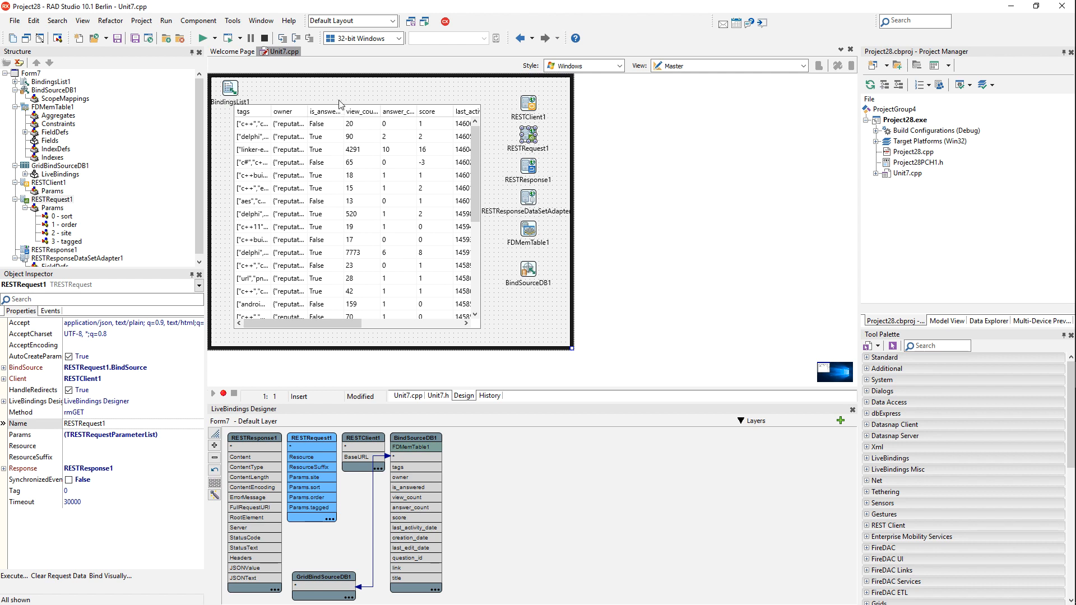
mouse_move(344, 94)
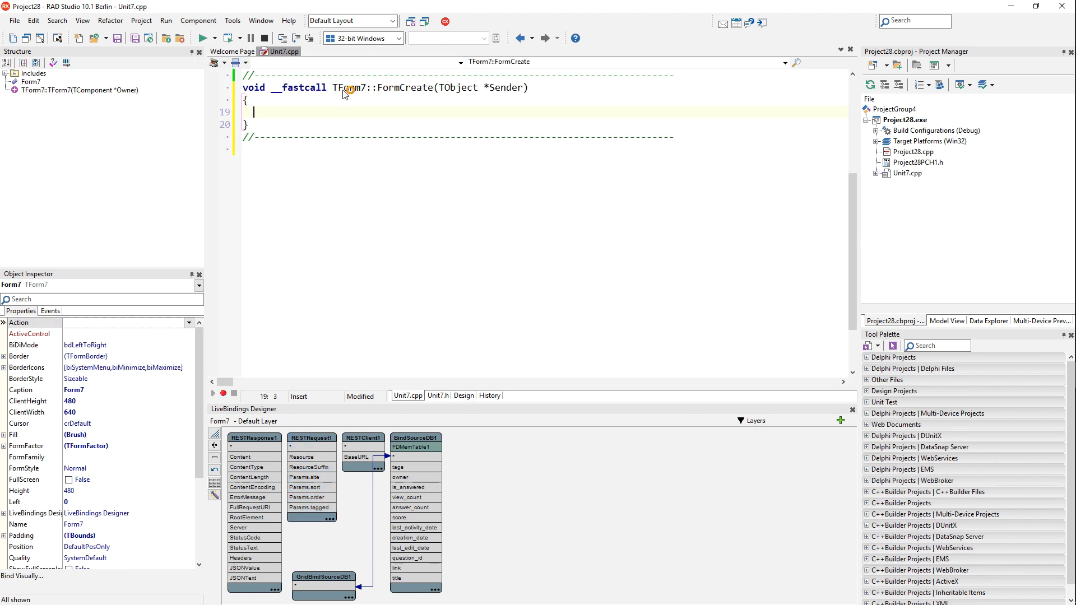
Step: Add RESTRequest1->Execute(); to FormCreate and run the application
type("REs")
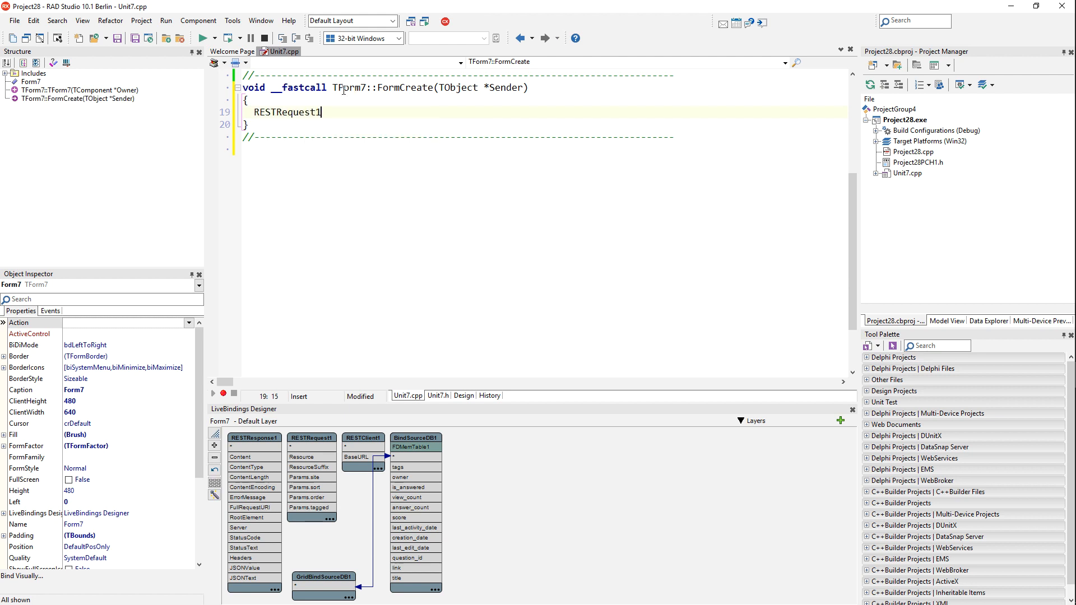
type("->Execute();")
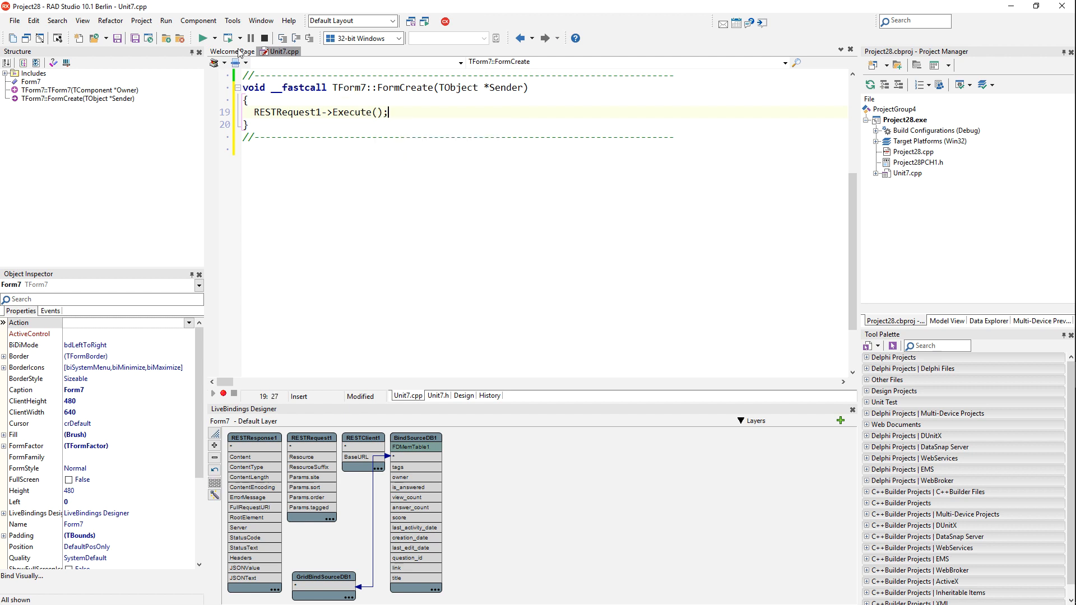
left_click(201, 38)
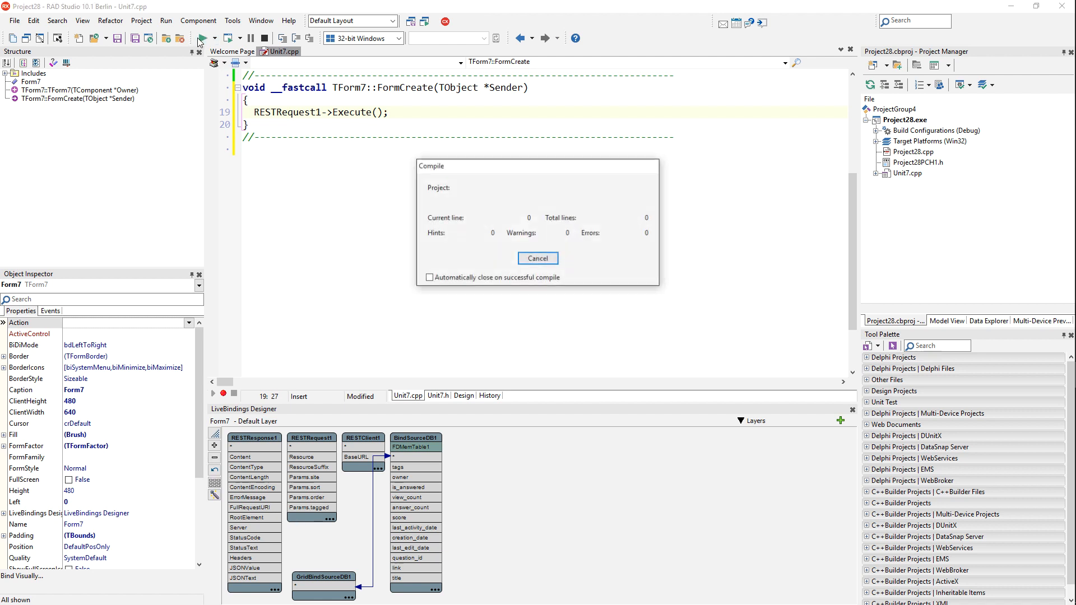